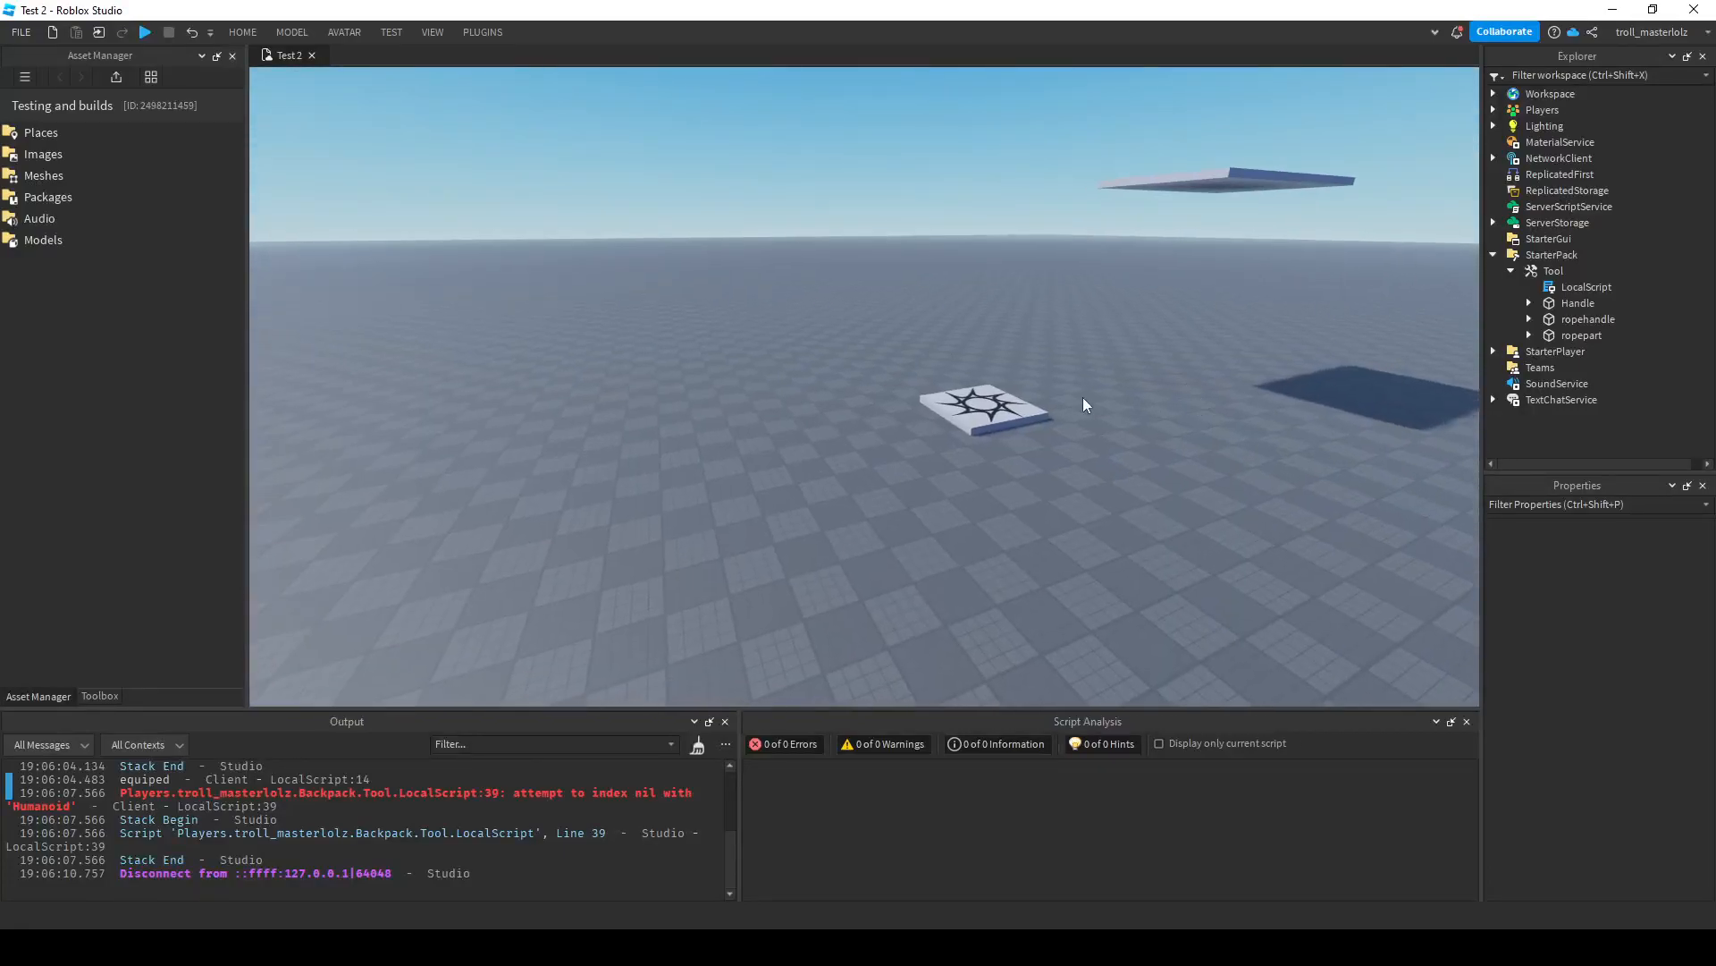
Run a playtest of the grappling tool, stop it, and expand StarterPack to reach the Tool's contents.
click(143, 32)
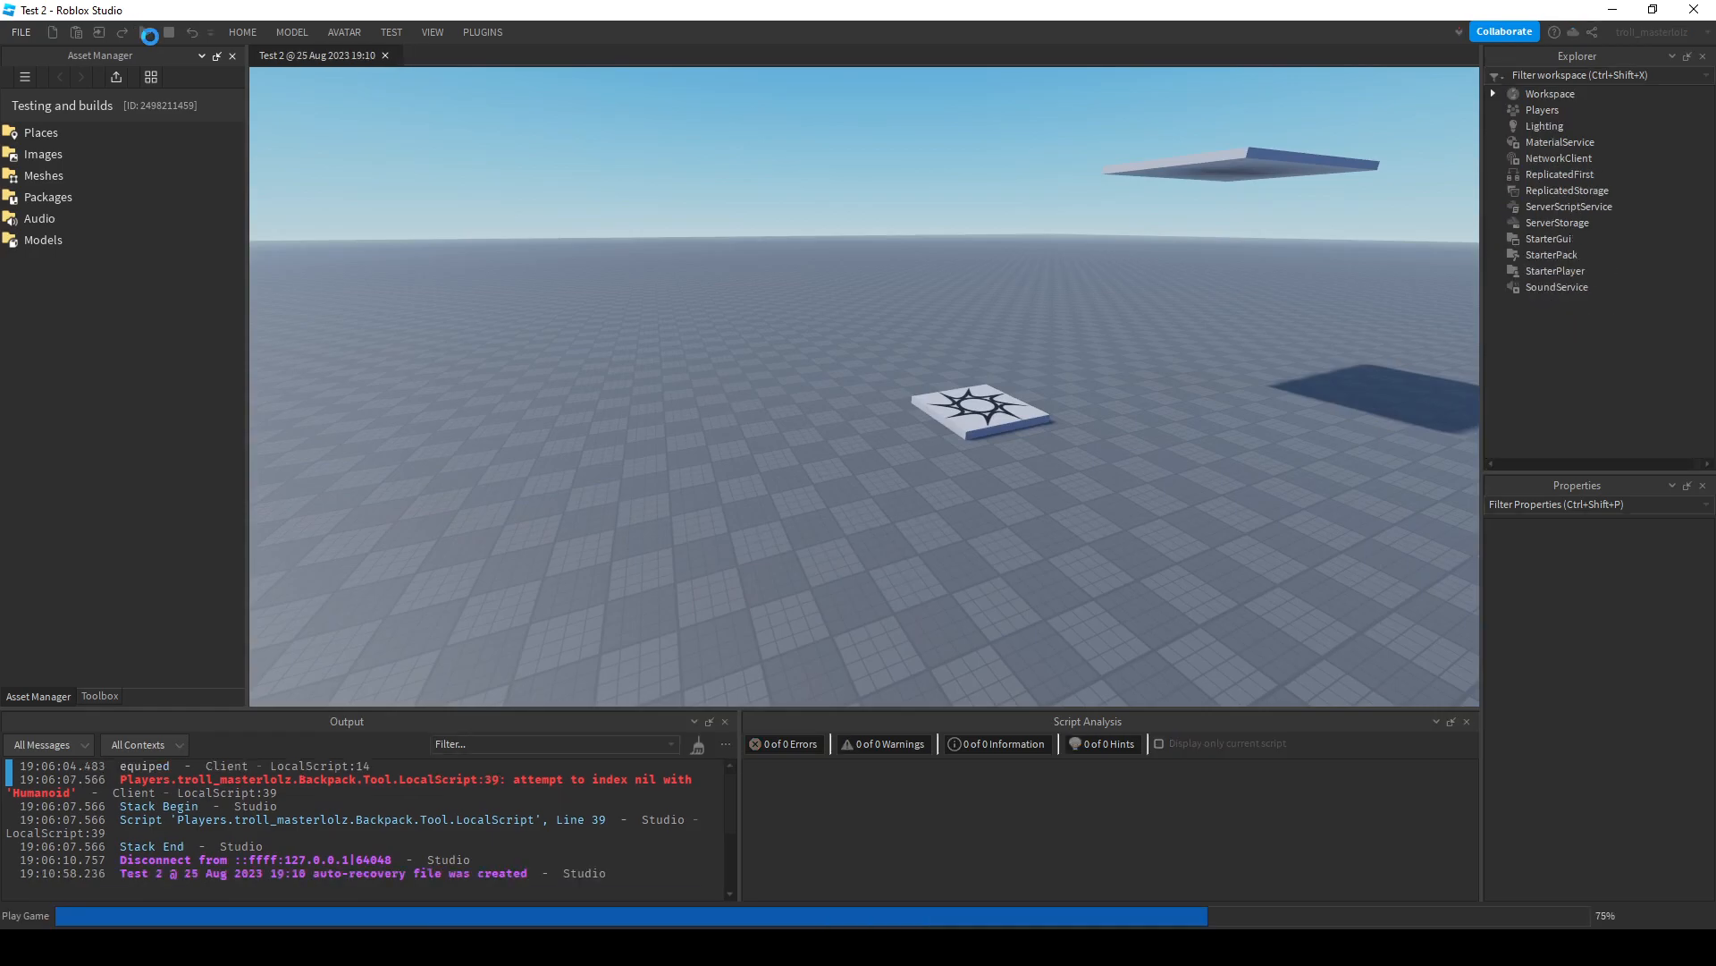
click(145, 32)
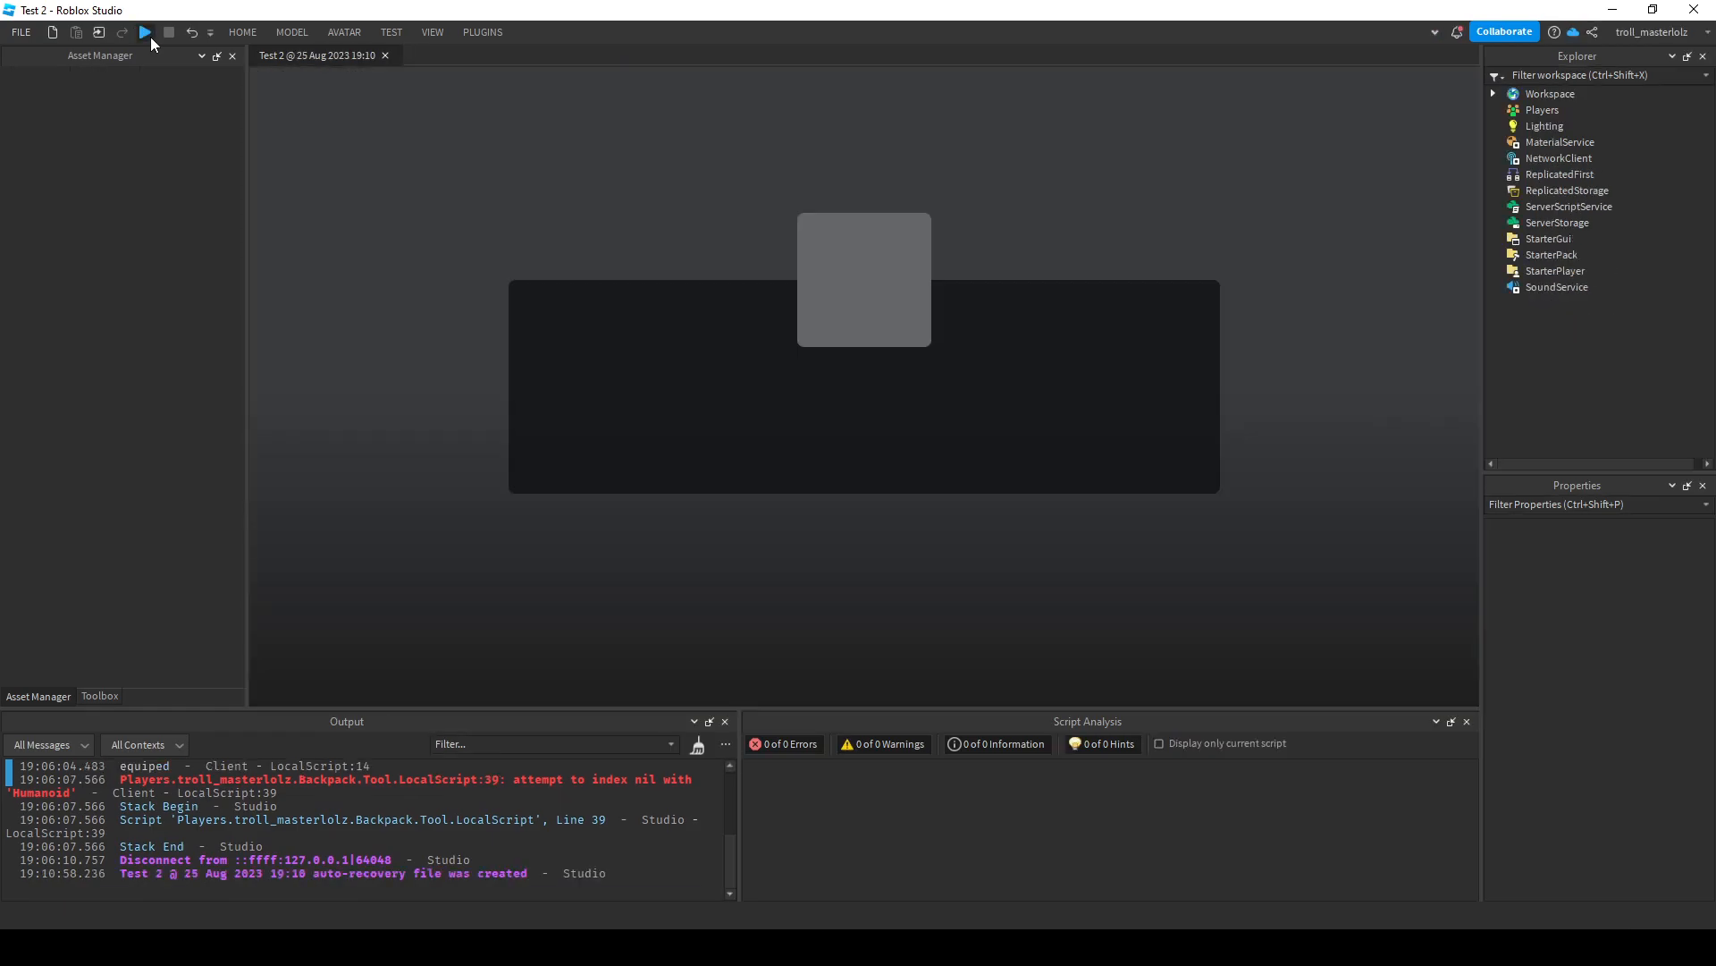
click(145, 32)
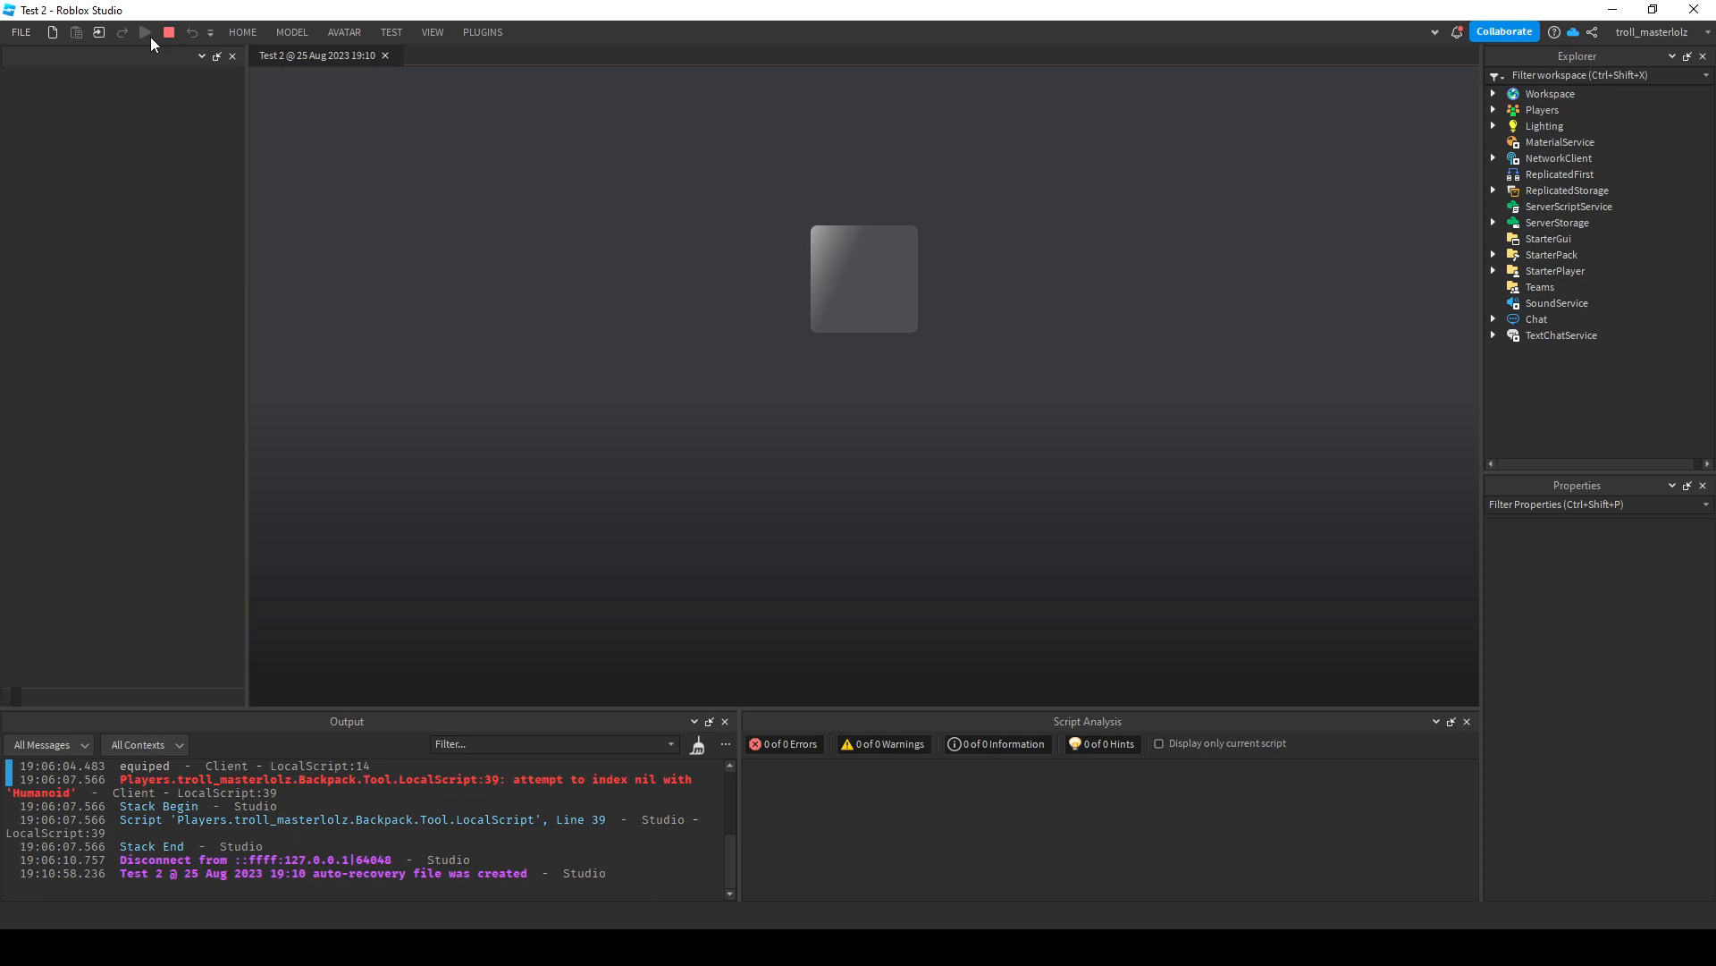
click(145, 32)
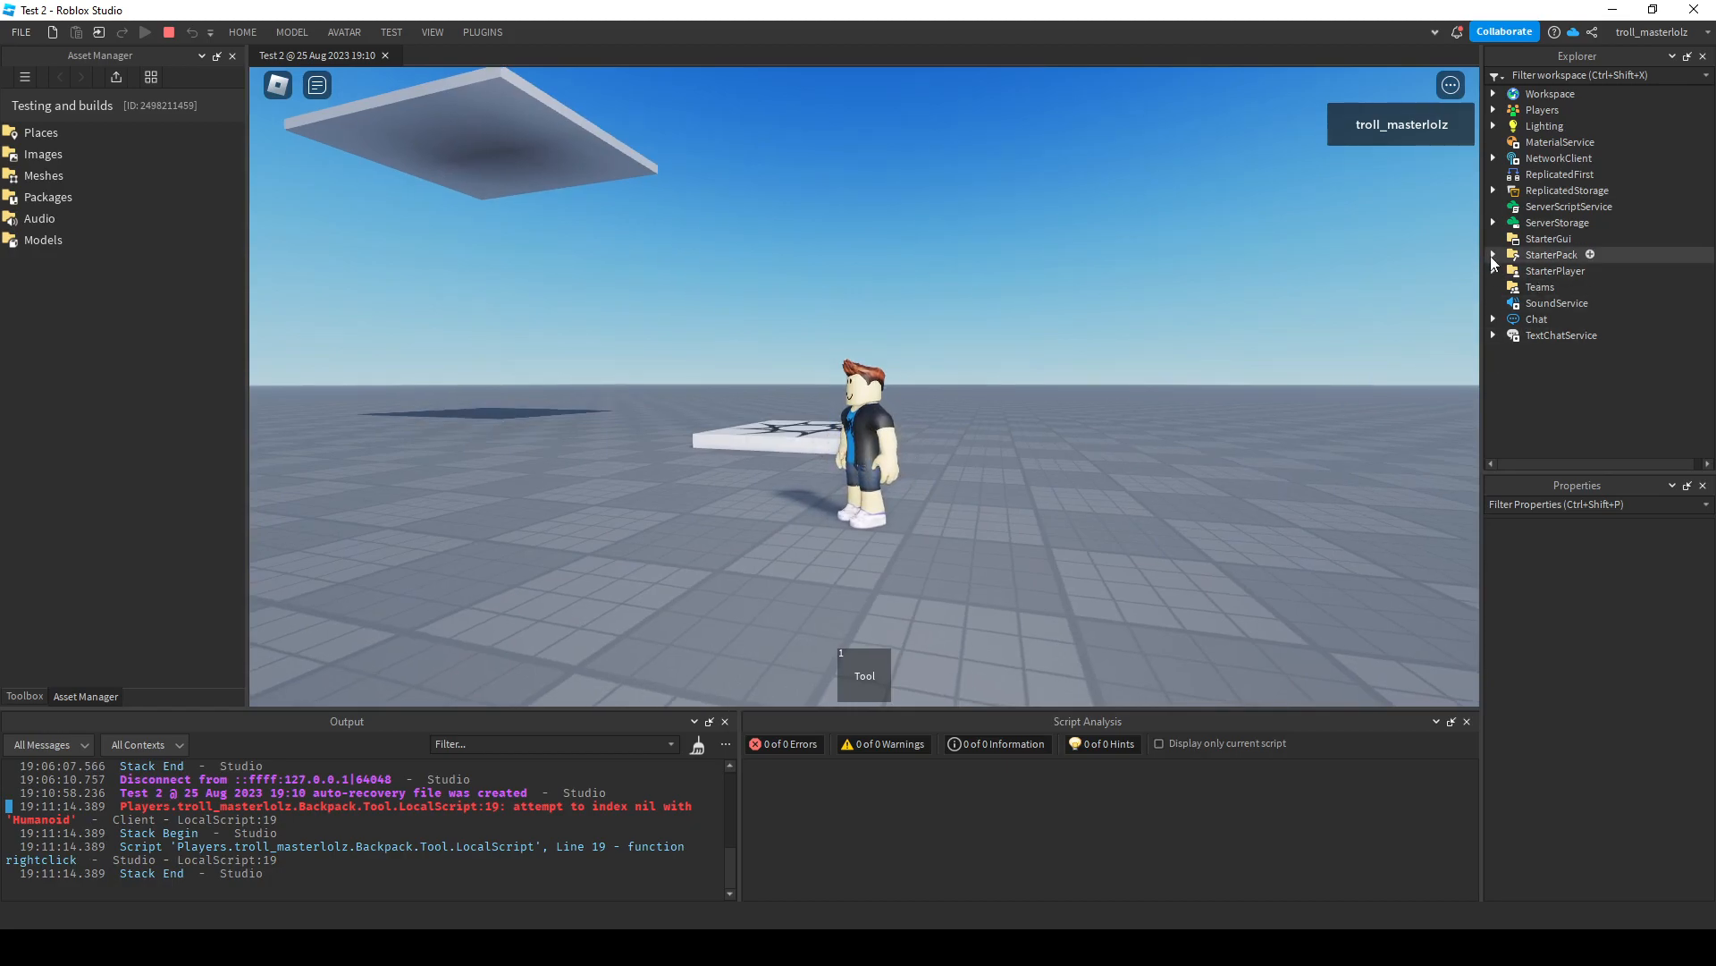
click(1552, 269)
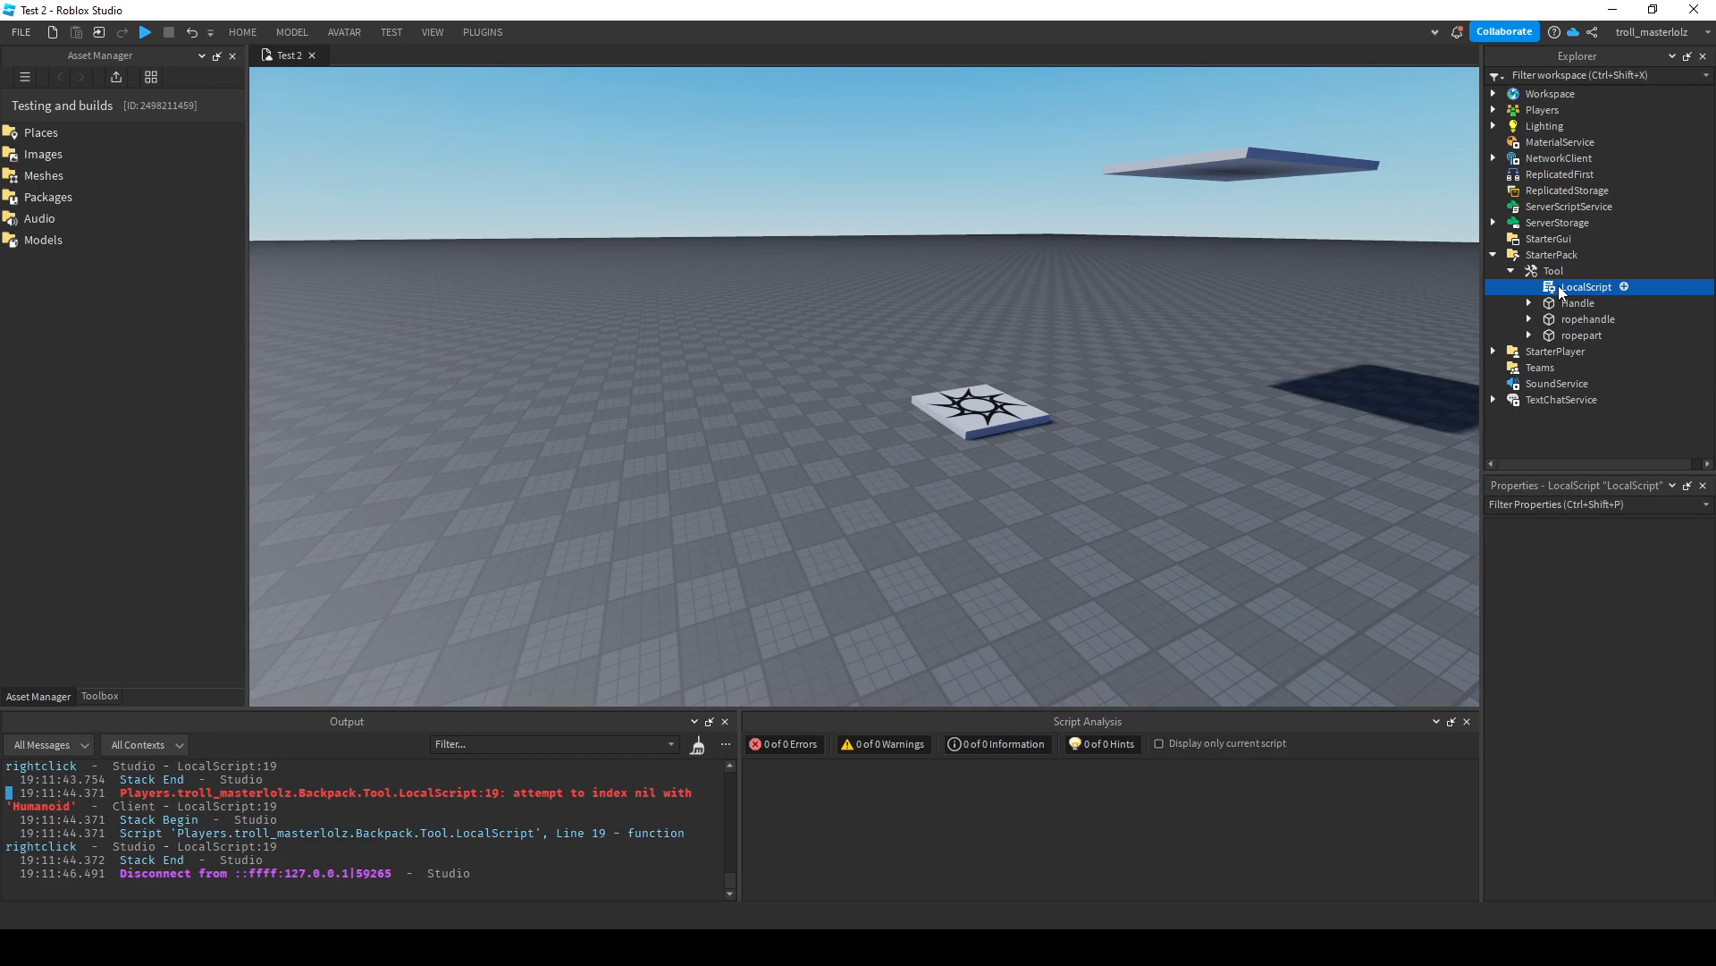
Edit the Tool's LocalScript so Equipped sets player = game.Players.LocalPlayer.Character.
double_click(1584, 286)
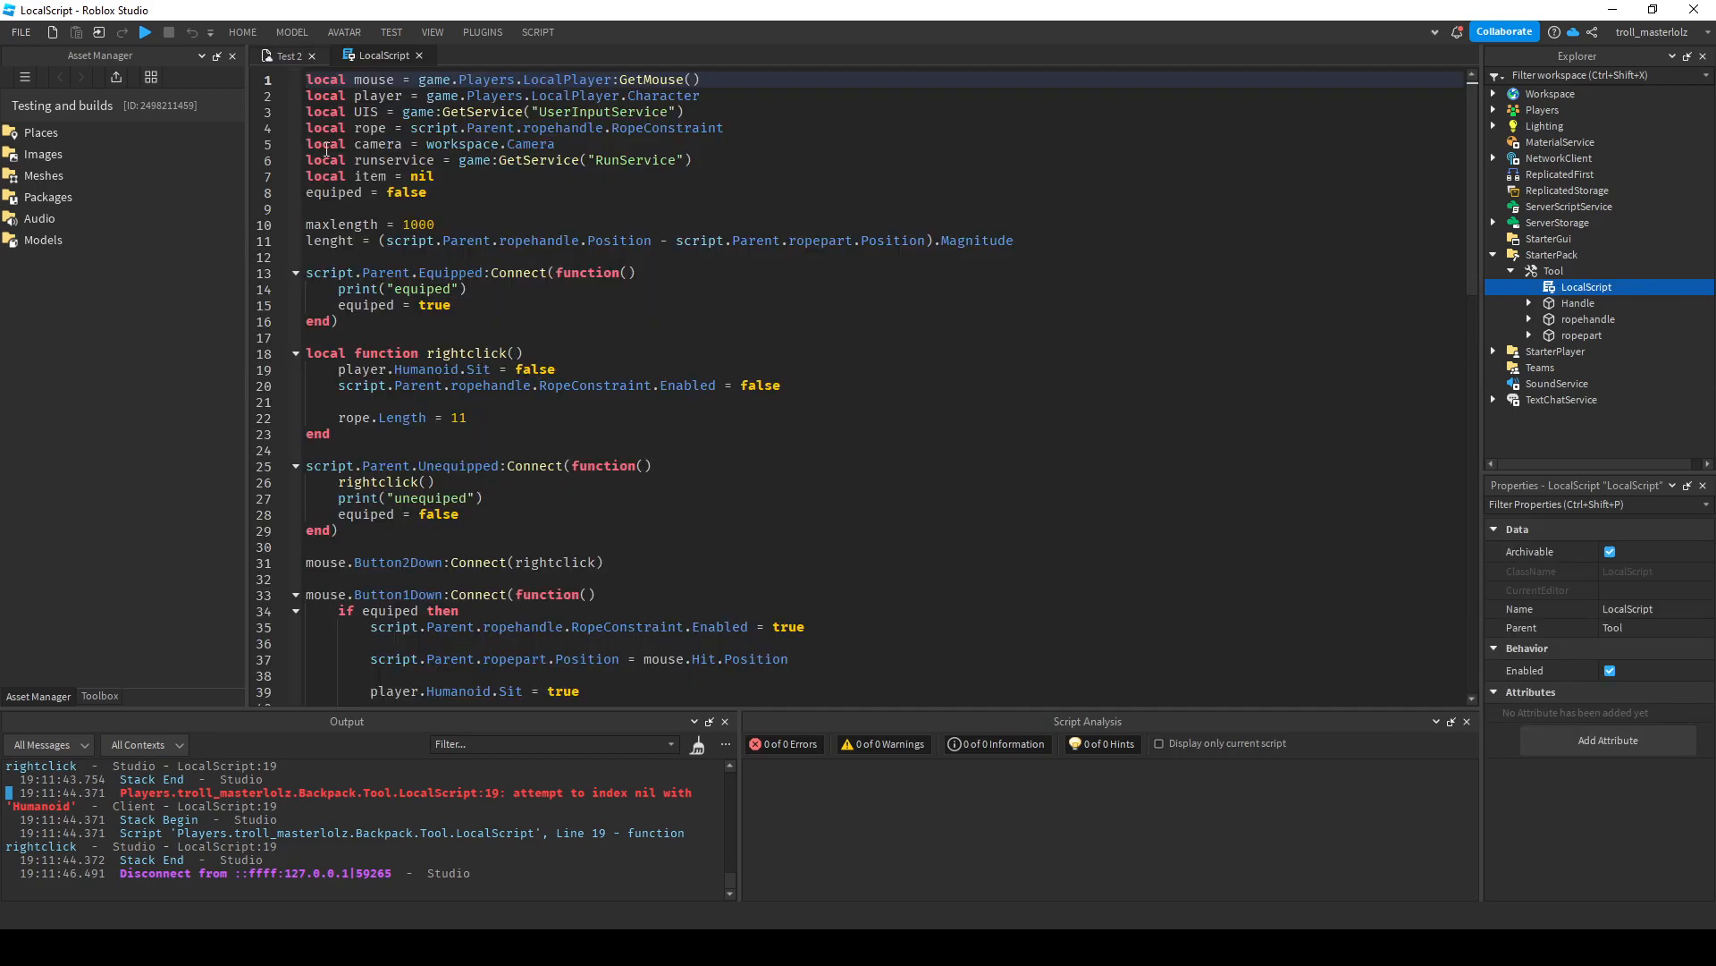
mouse_move(646, 601)
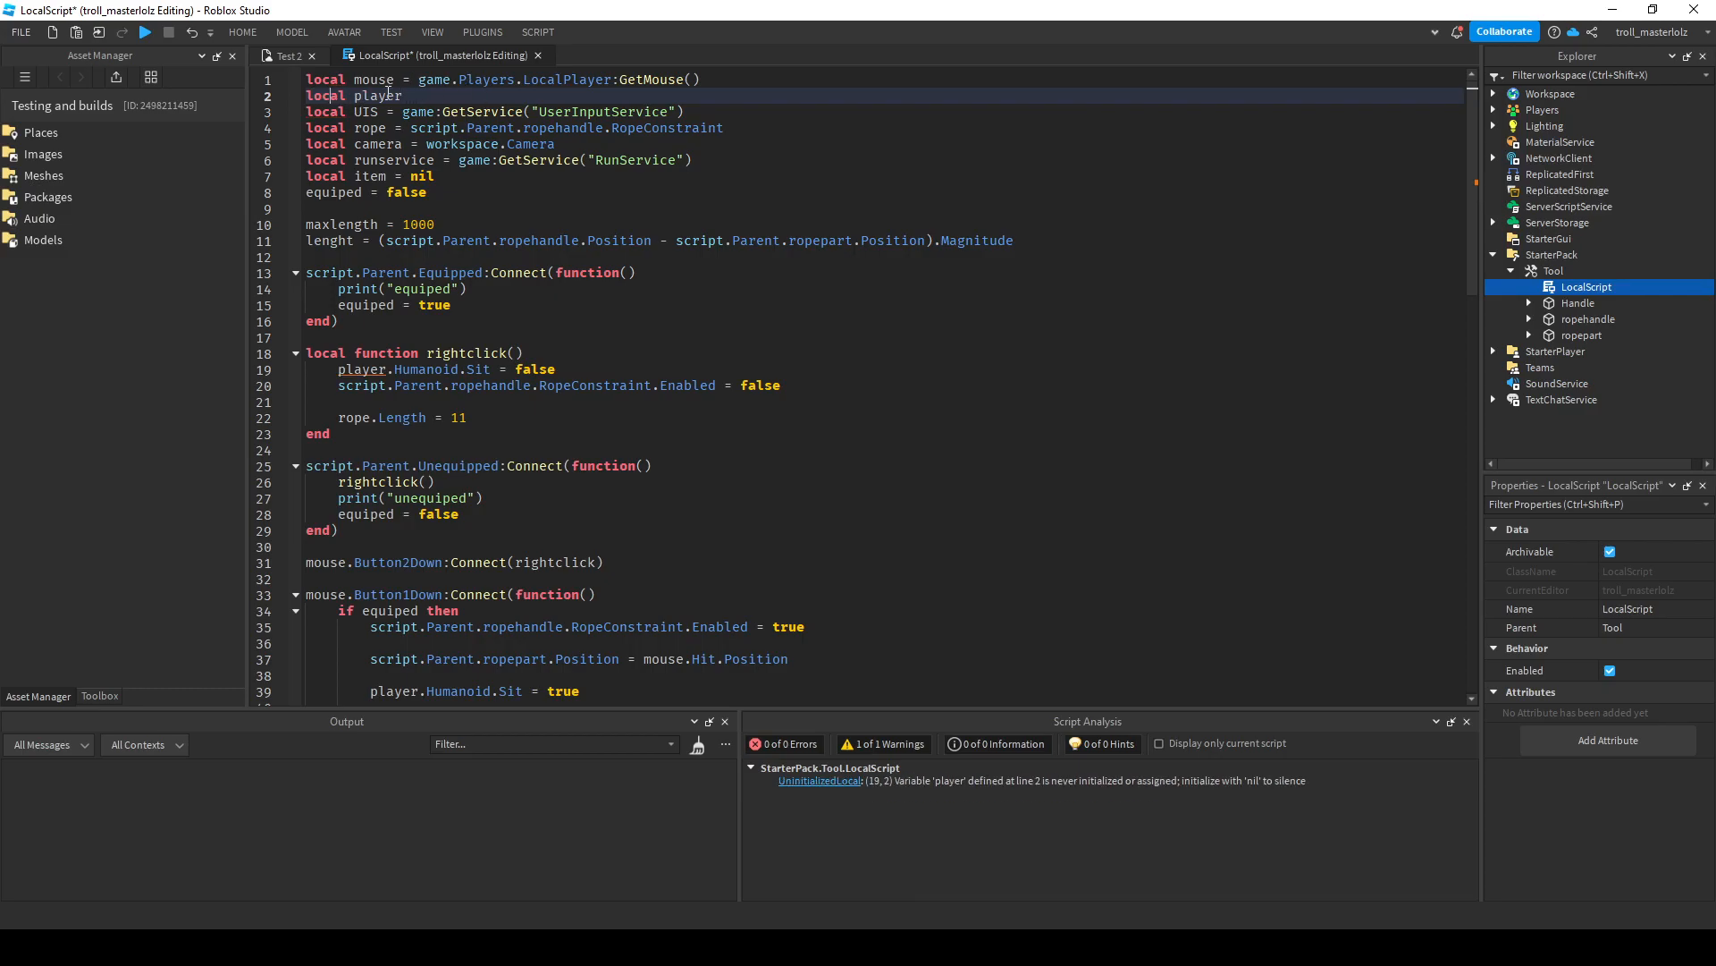
scroll(down, 3)
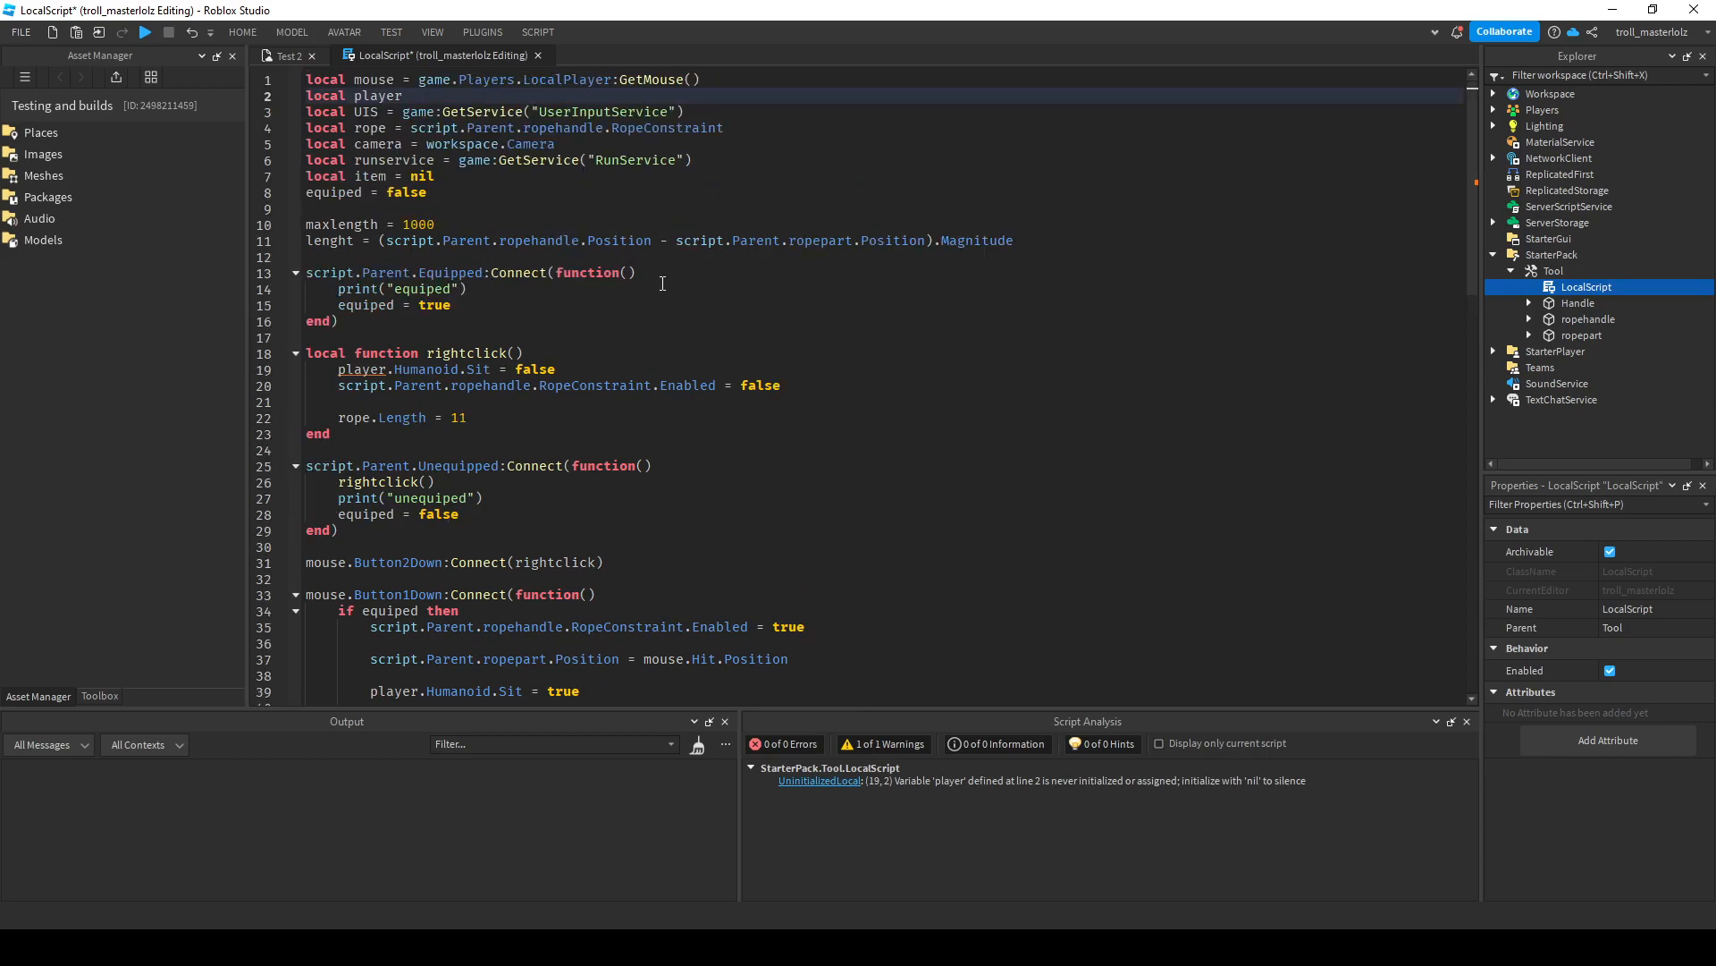
mouse_move(662, 290)
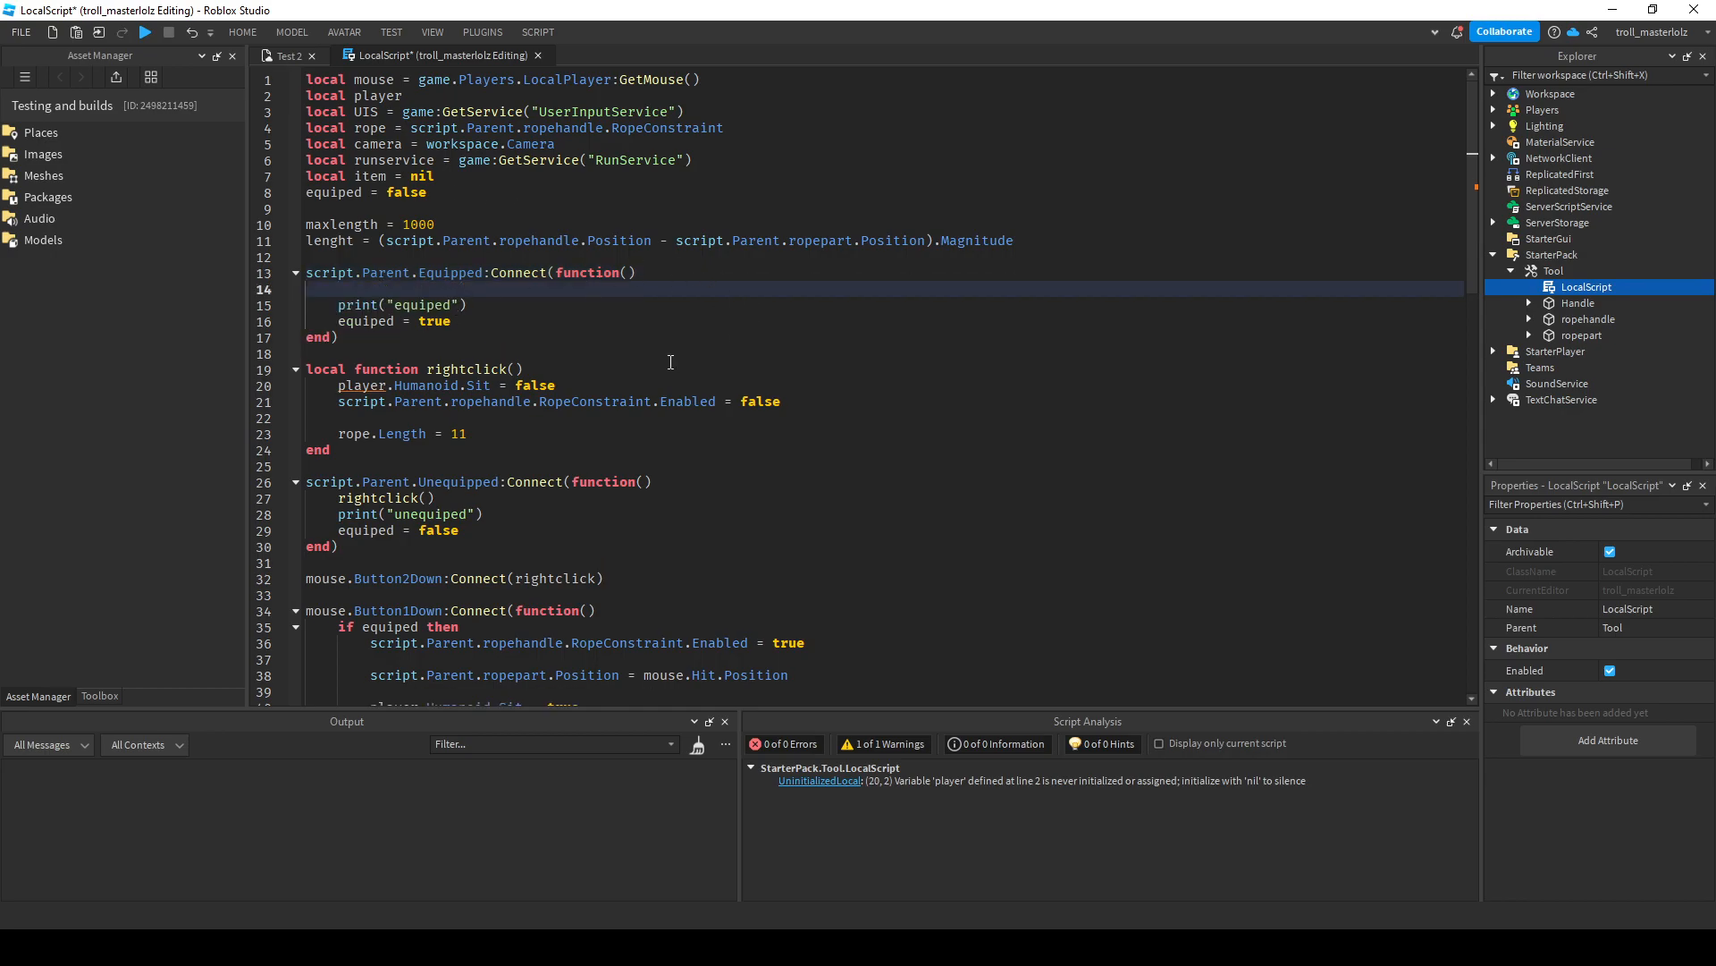
text(player =)
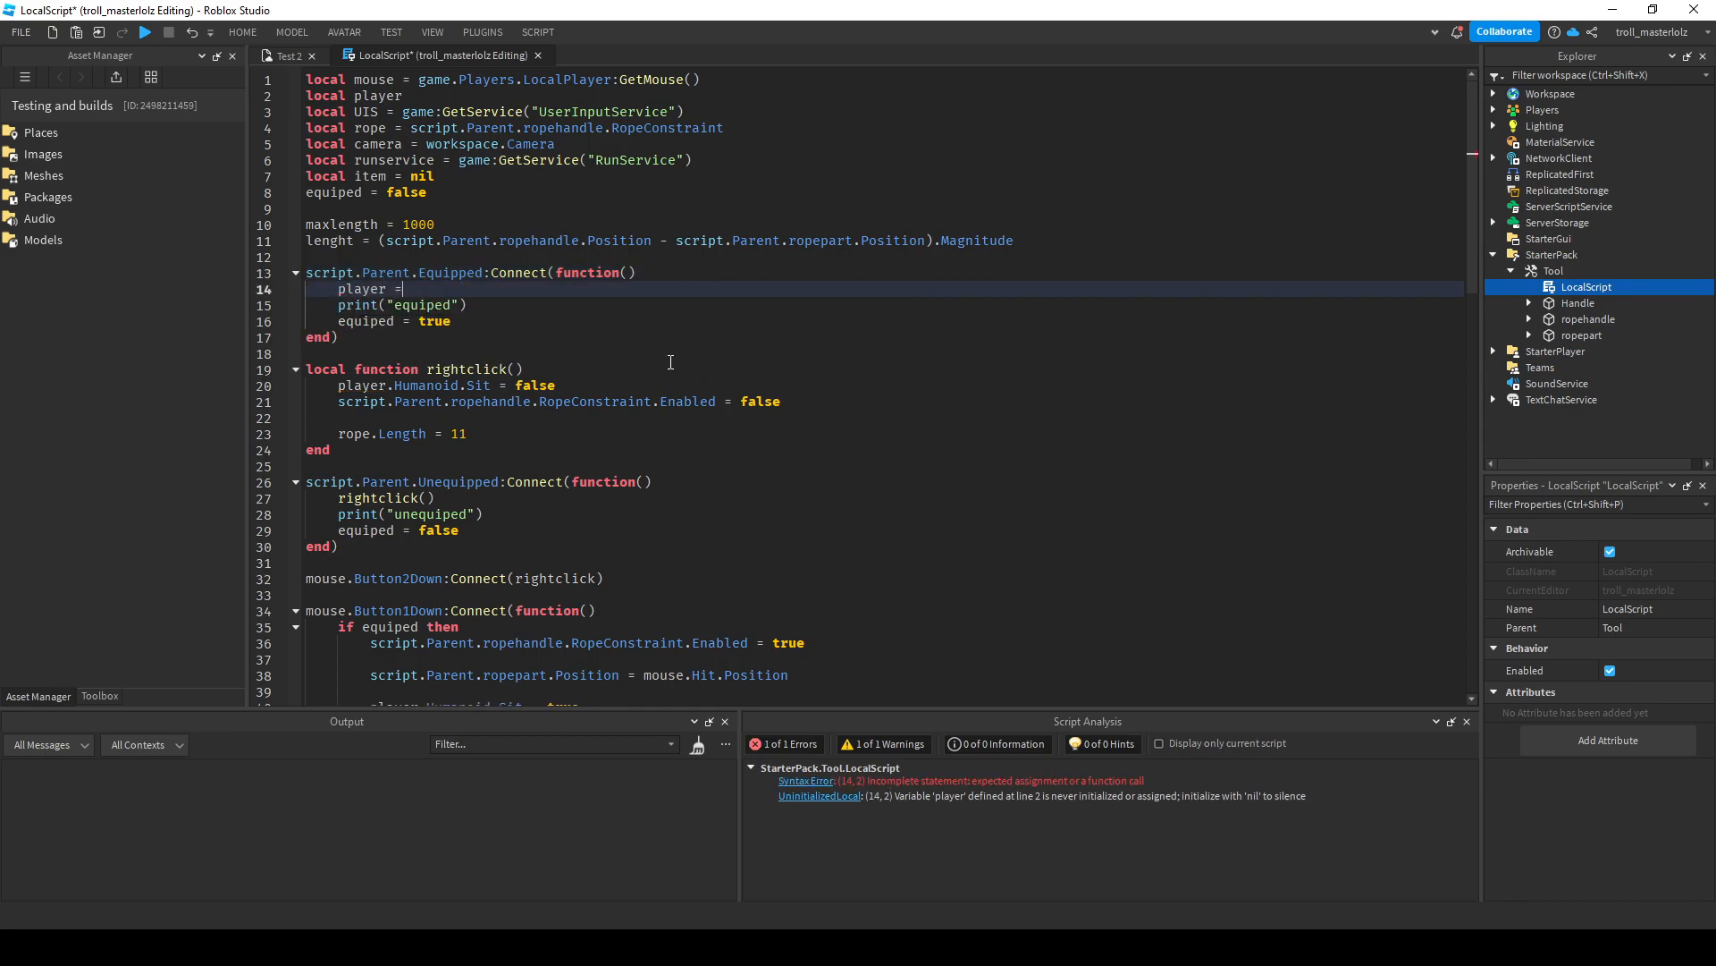
text(game.Players.LocalPlayer.Character)
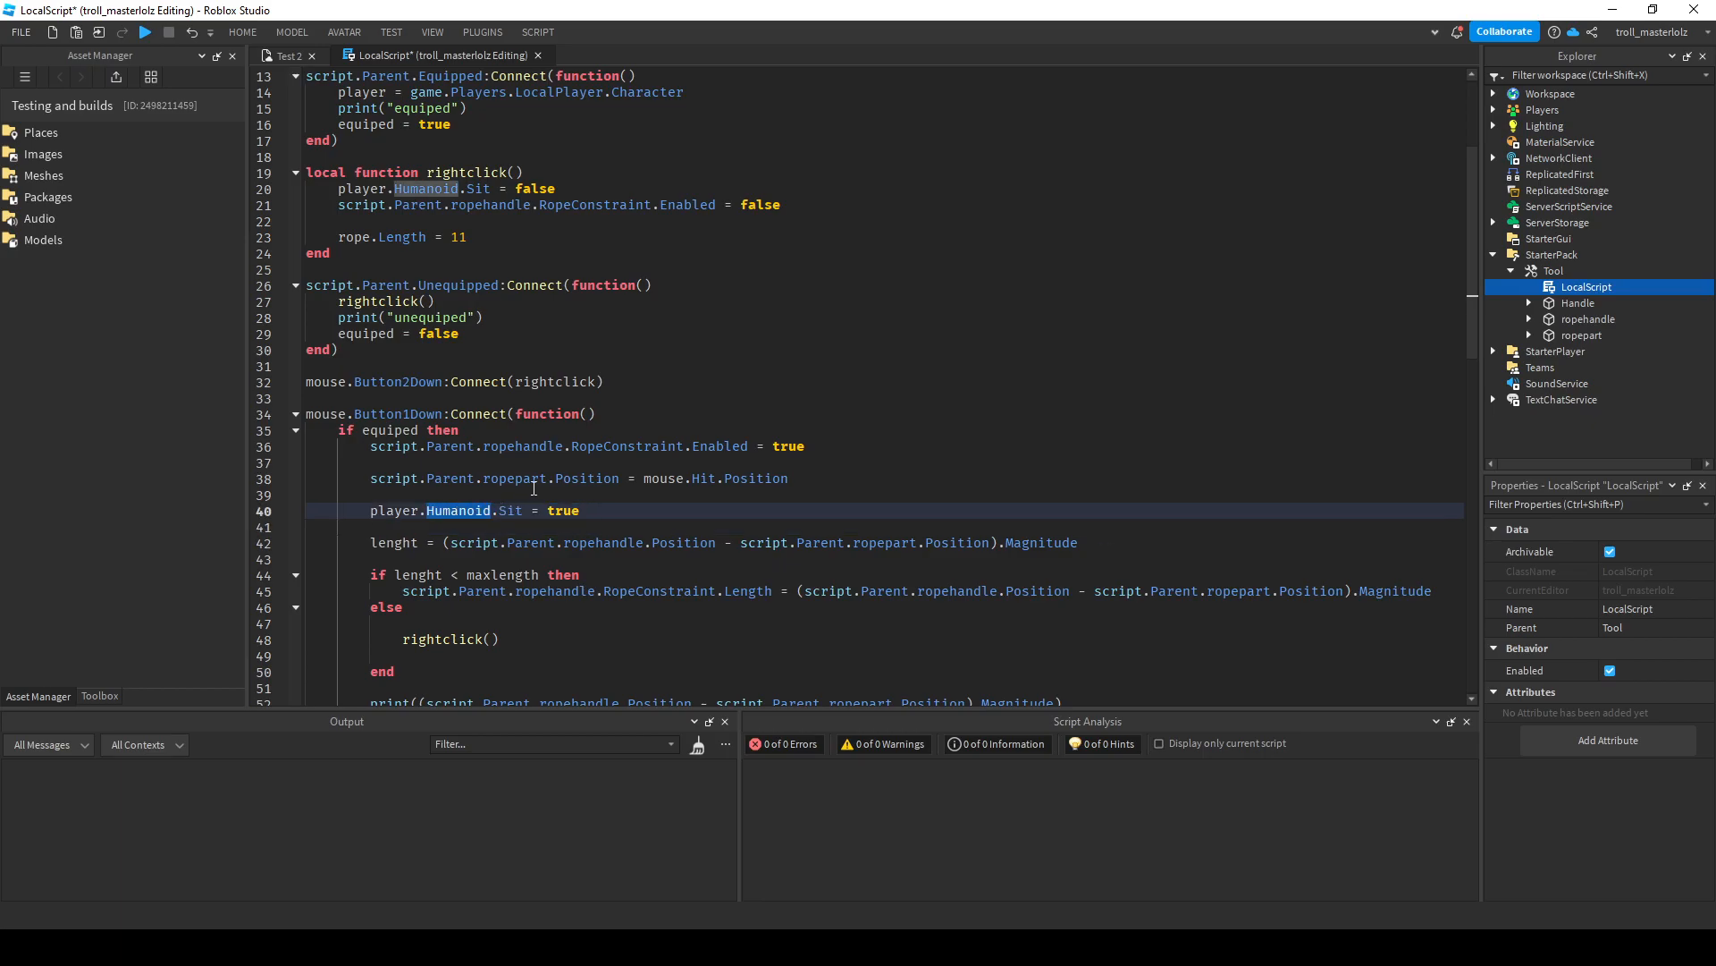
scroll(down, 3)
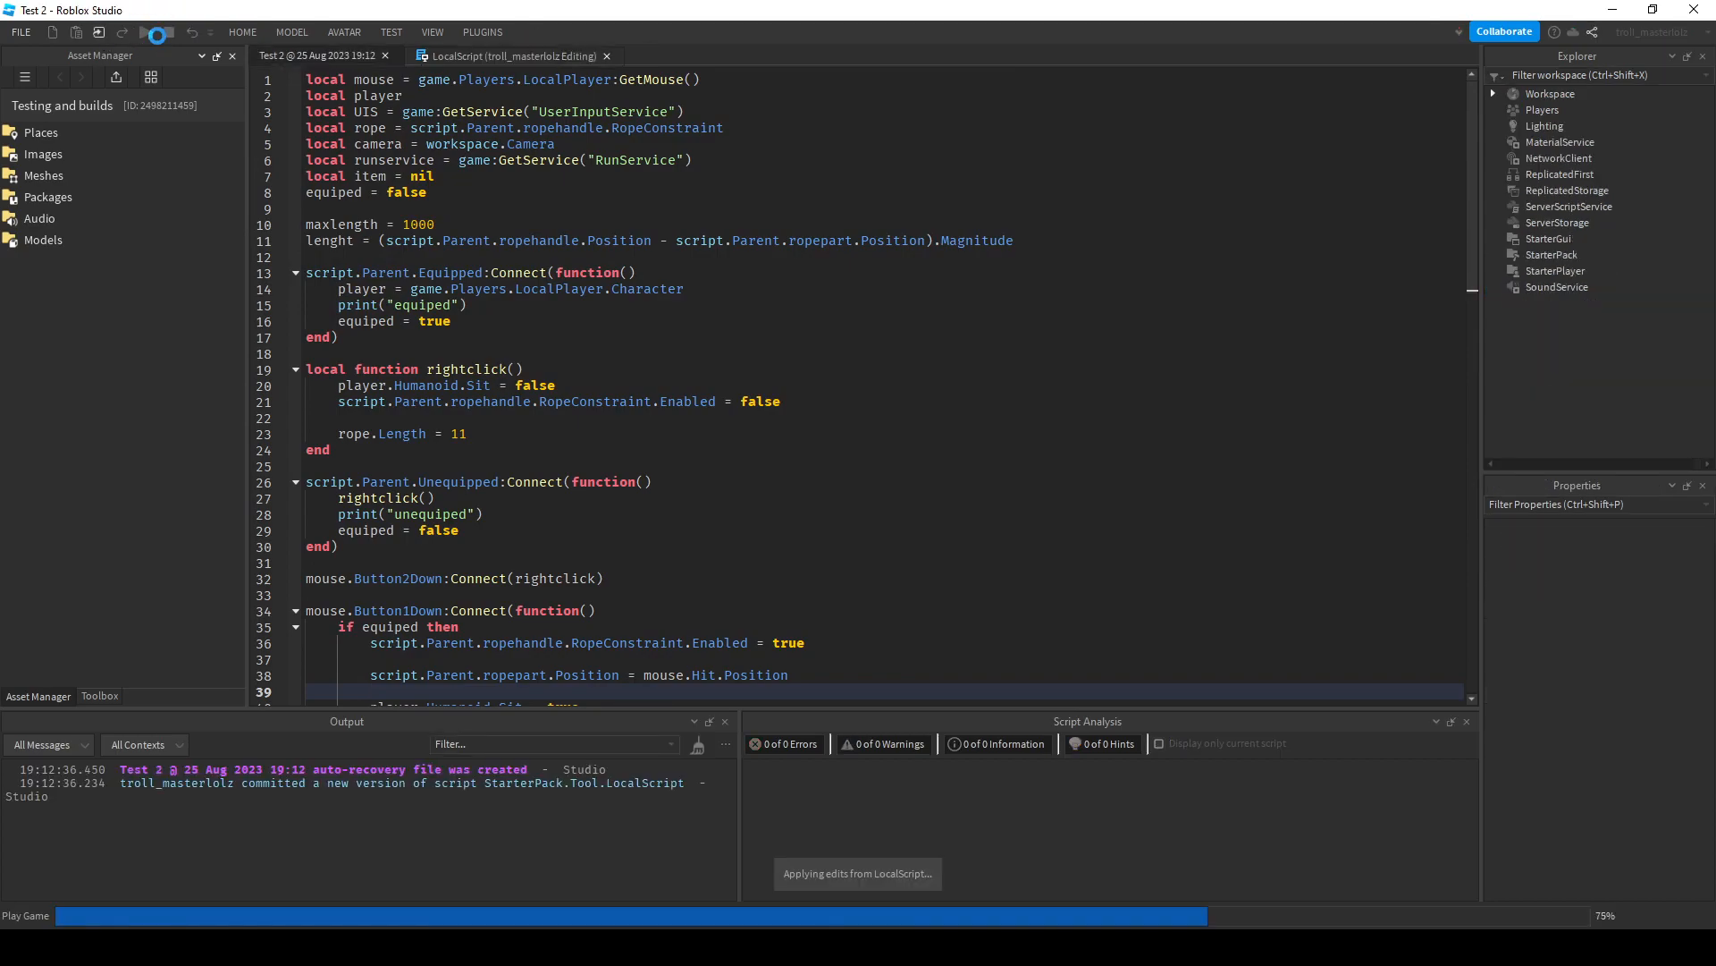
Run a second playtest of the fixed tool so the output logs rope-length values, then stop it.
click(143, 32)
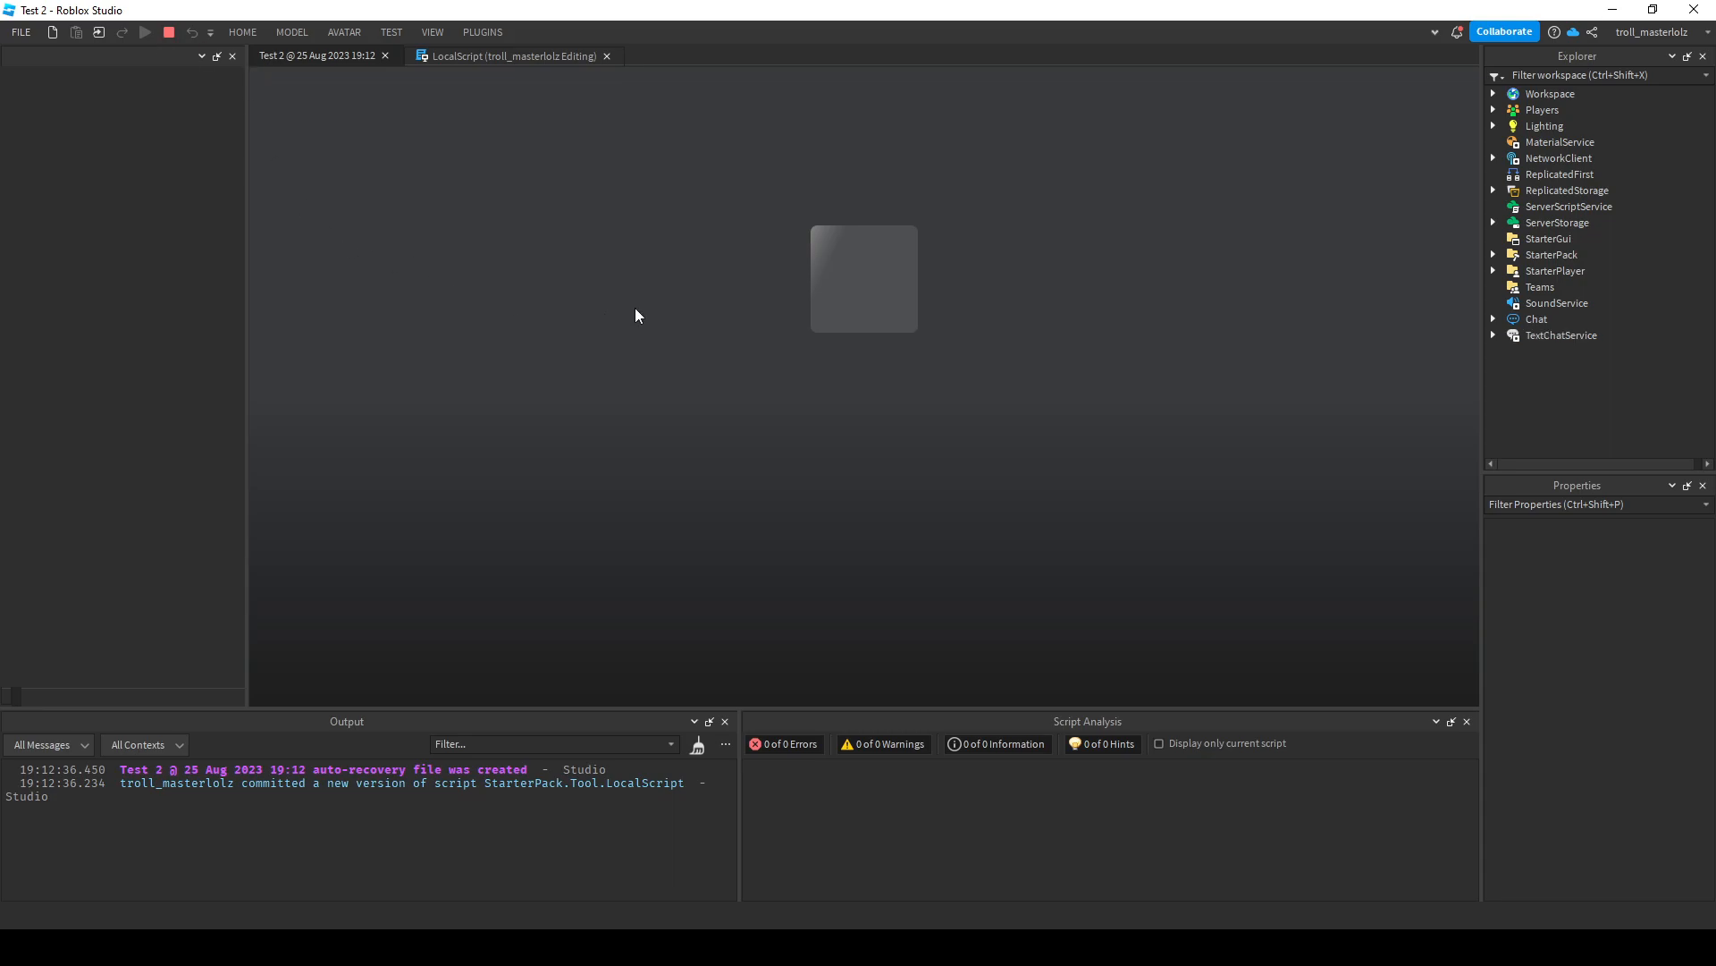
click(145, 31)
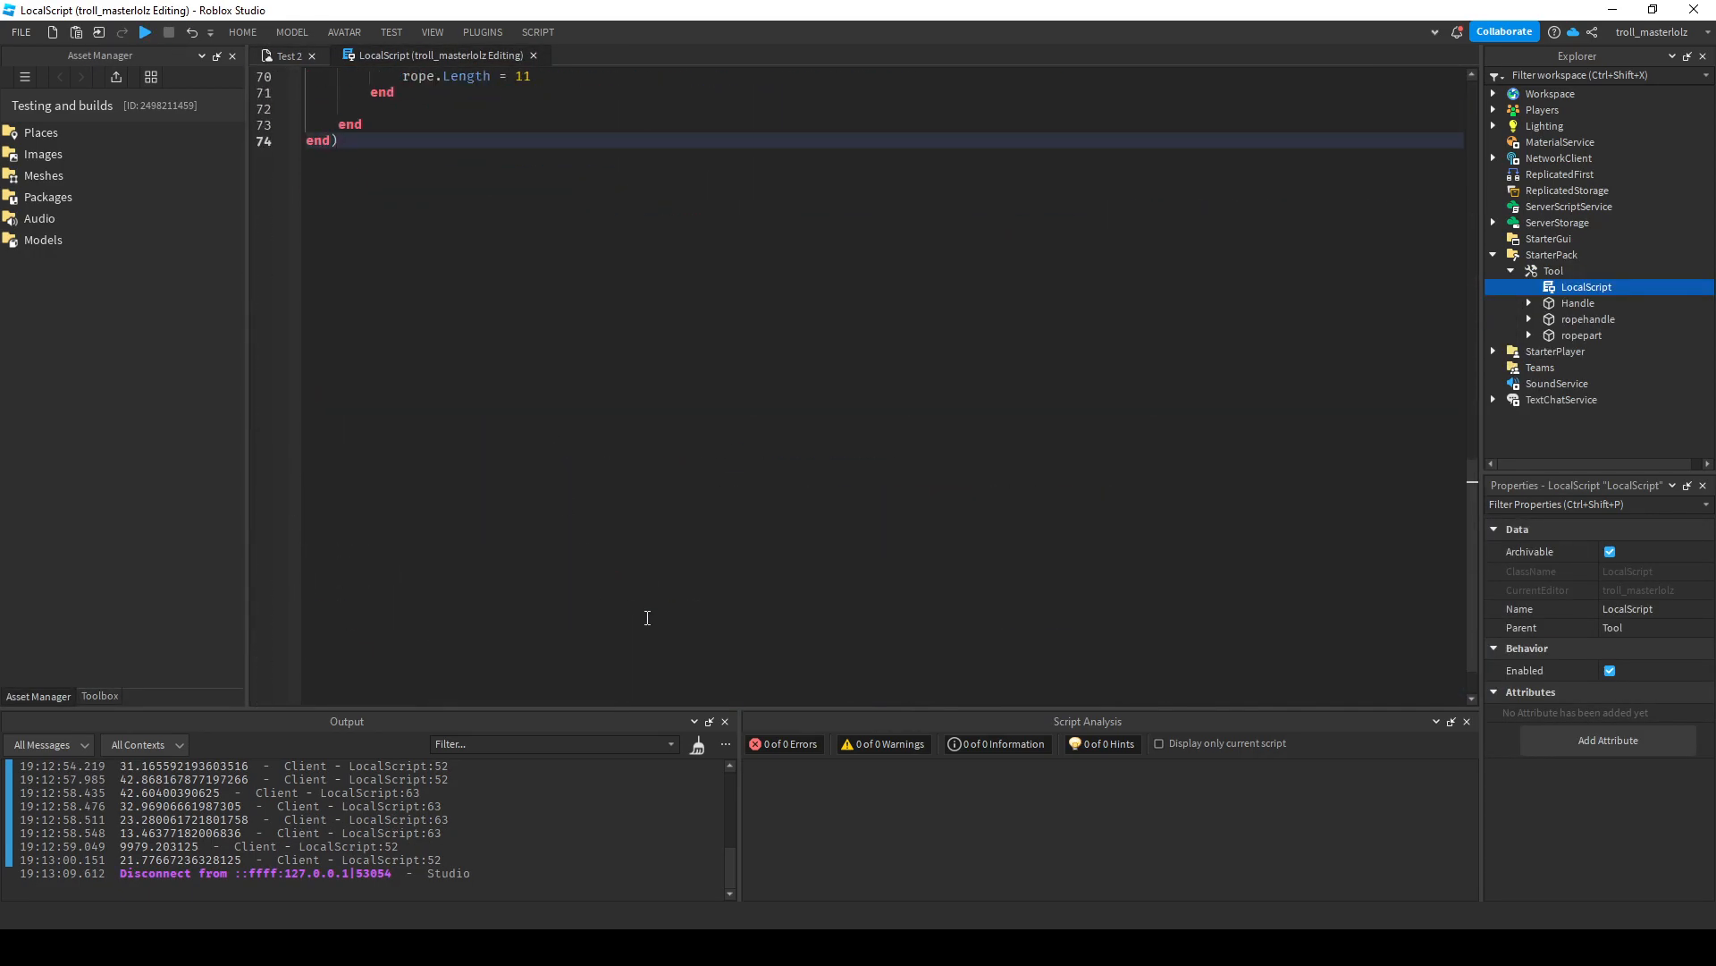
Write a UIS.InputBegan:Connect(function(input)) handler near the end of the LocalScript.
text(UIS)
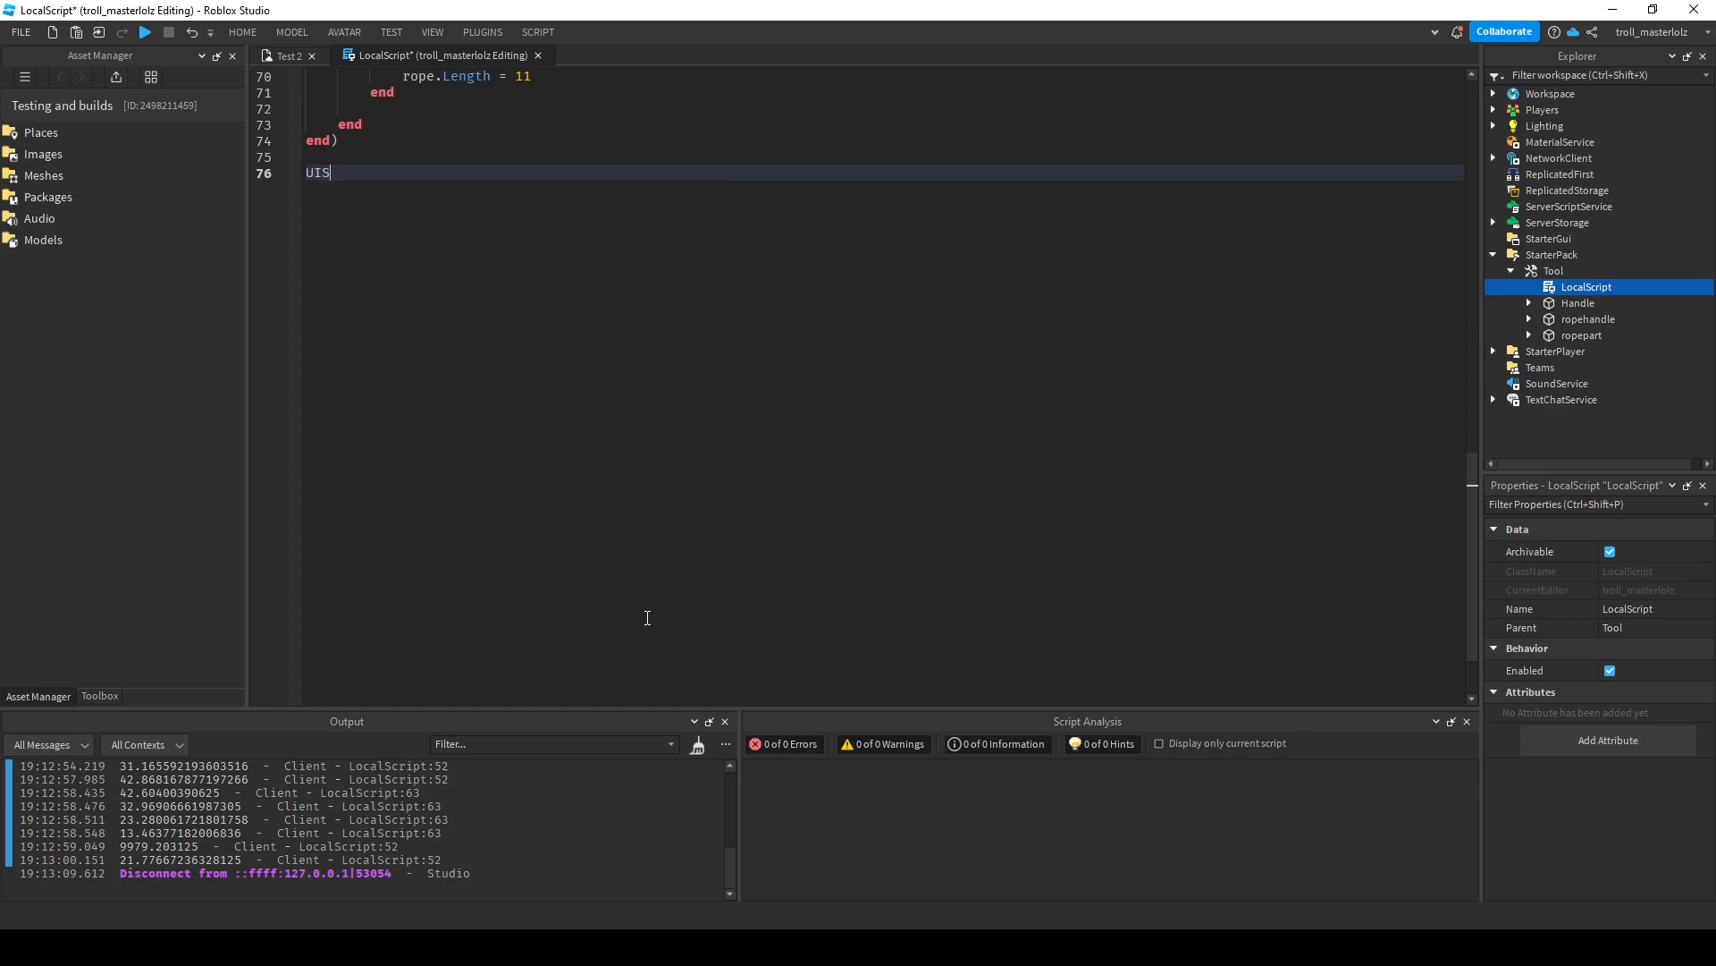
text(.InputBegan)
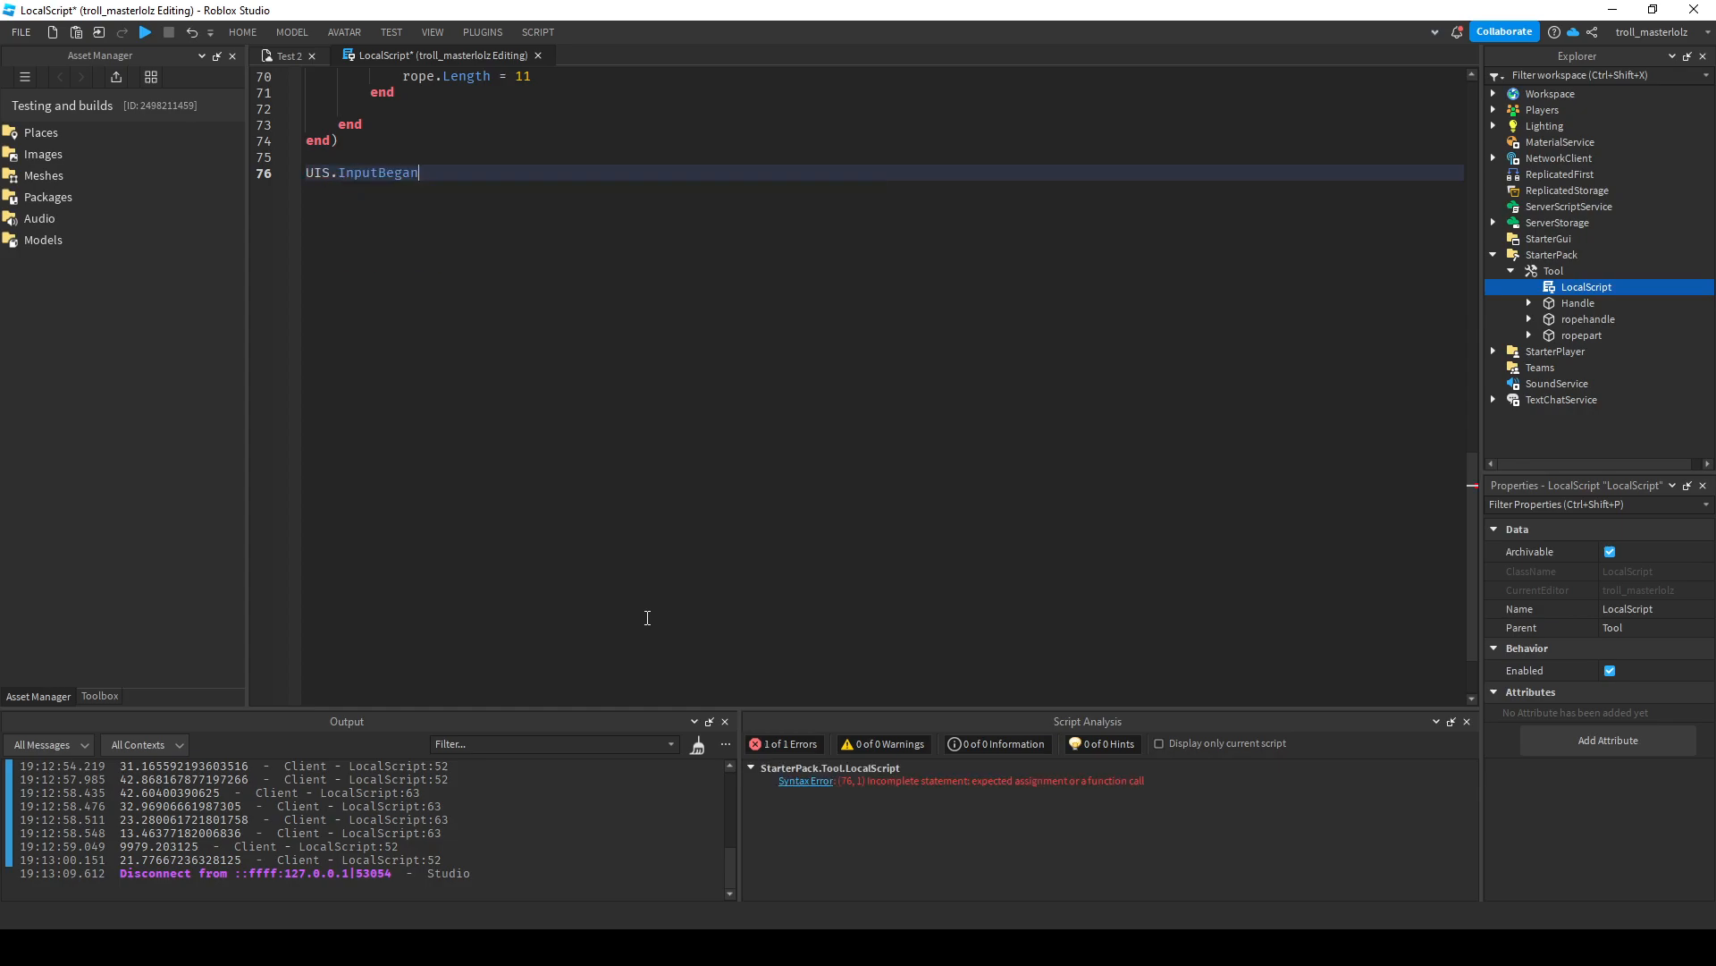
text(:Connect(function())
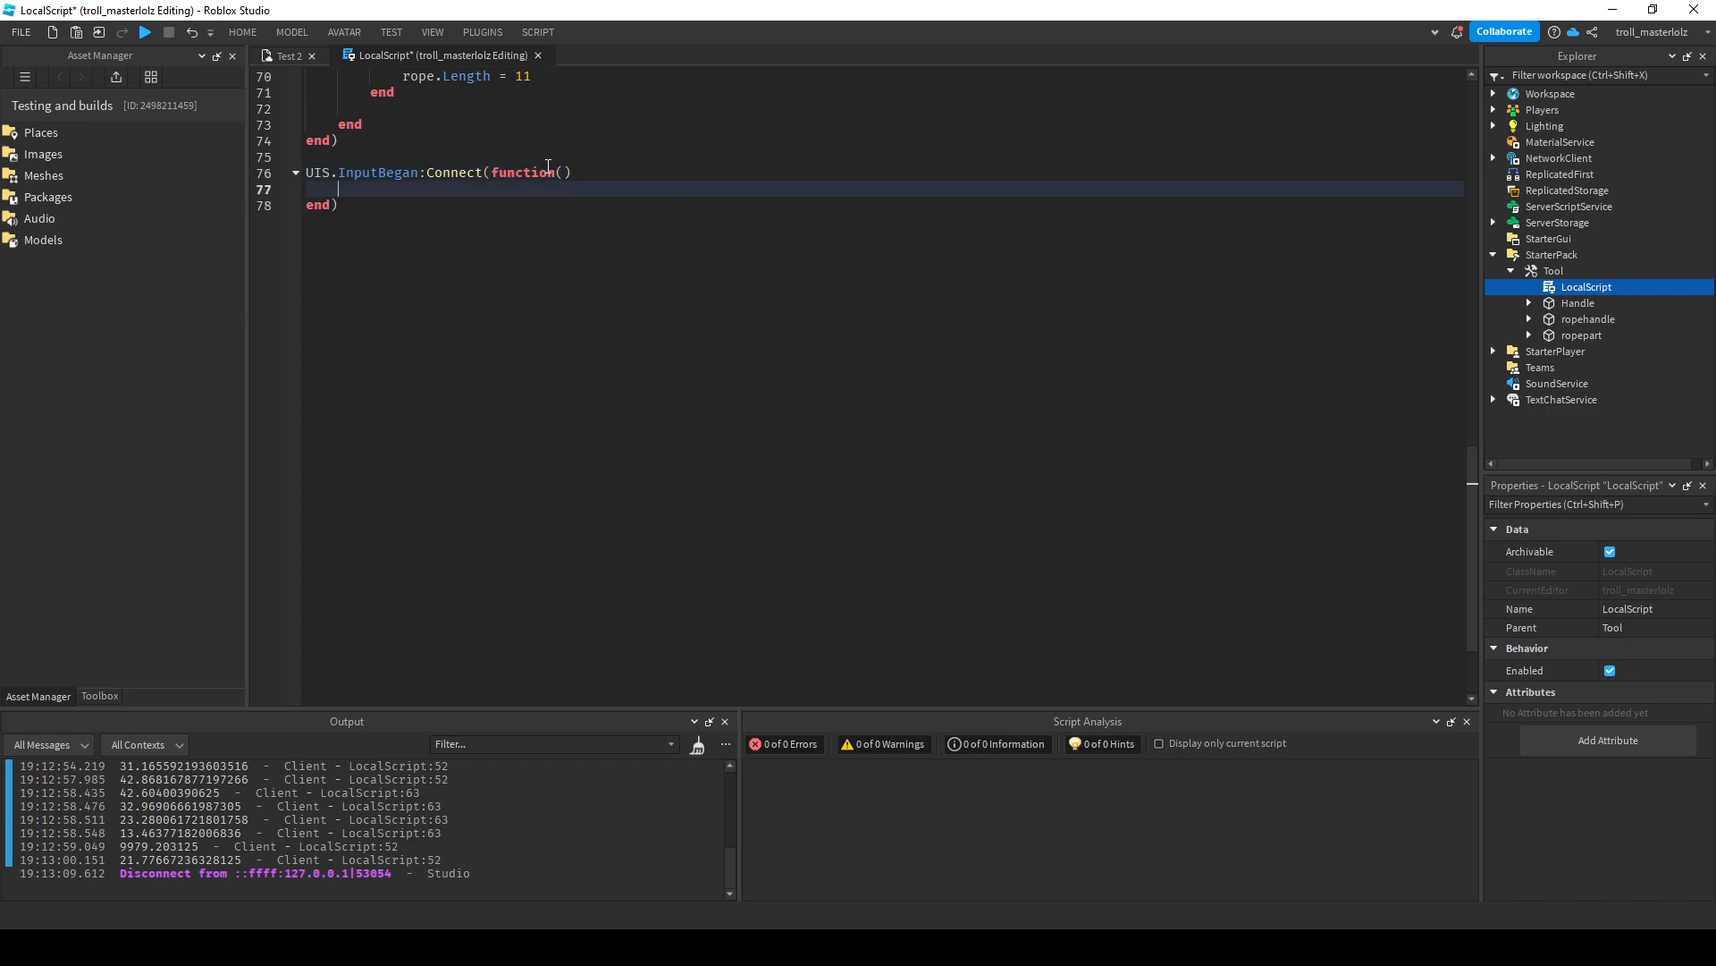
text(input)
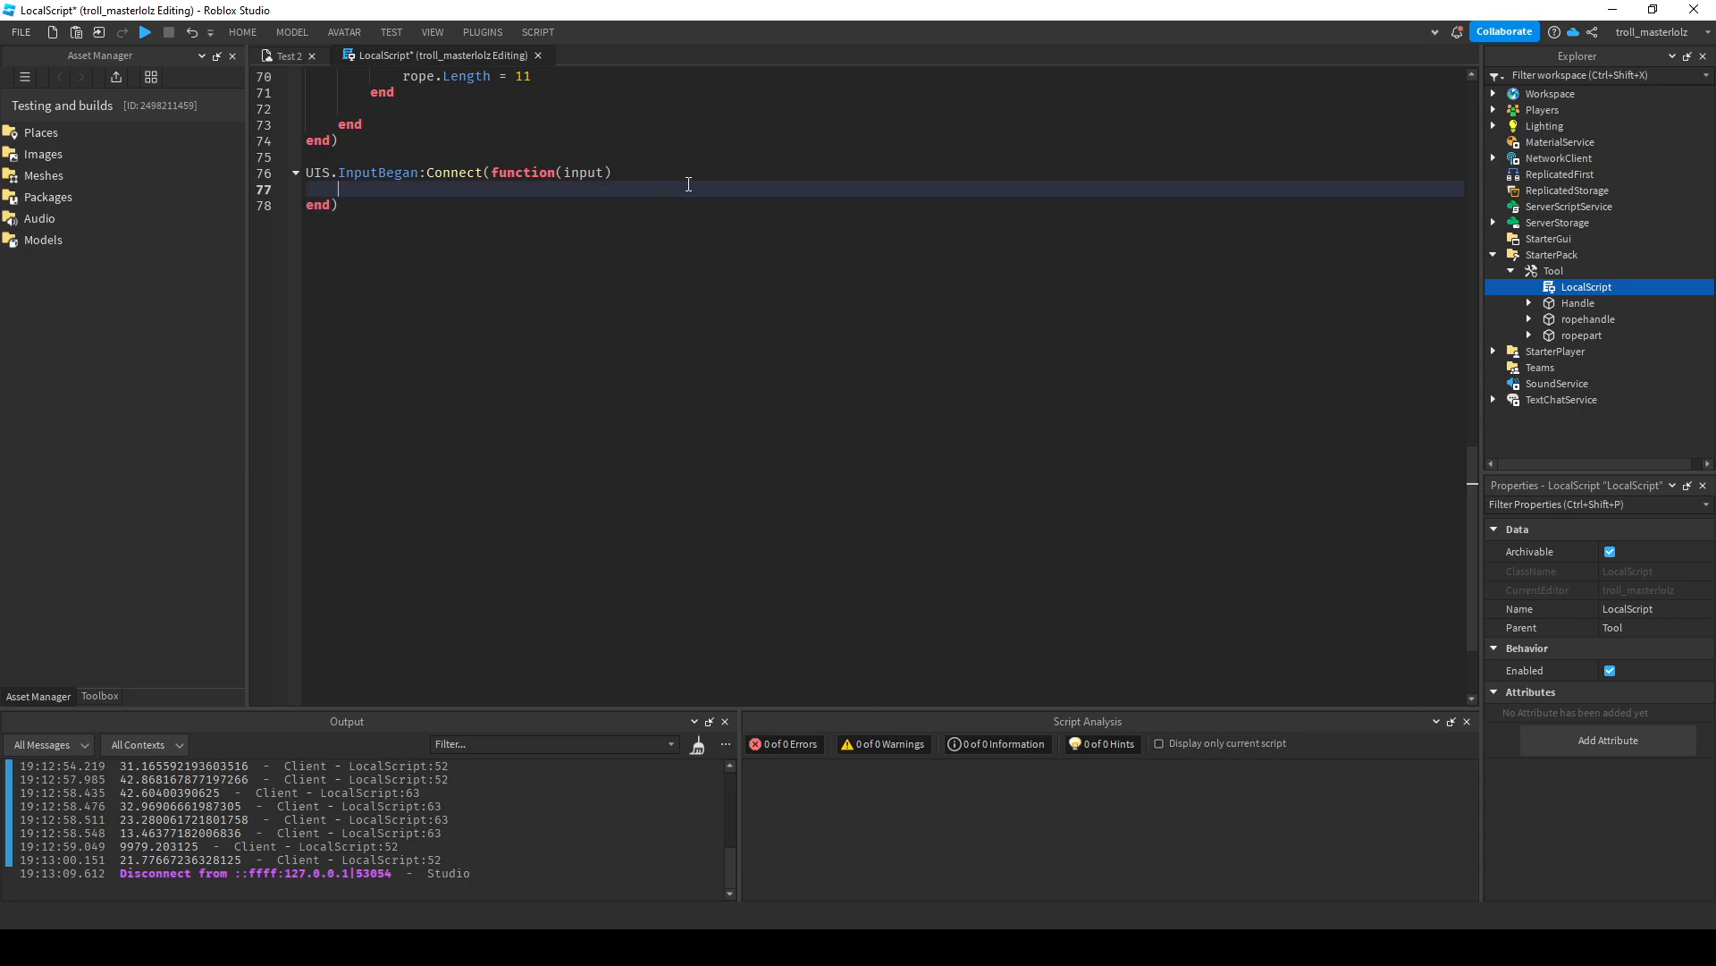
Inside it, call rightclick when input.KeyCode == Enum.KeyCode.Space and the tool is equiped.
text(if)
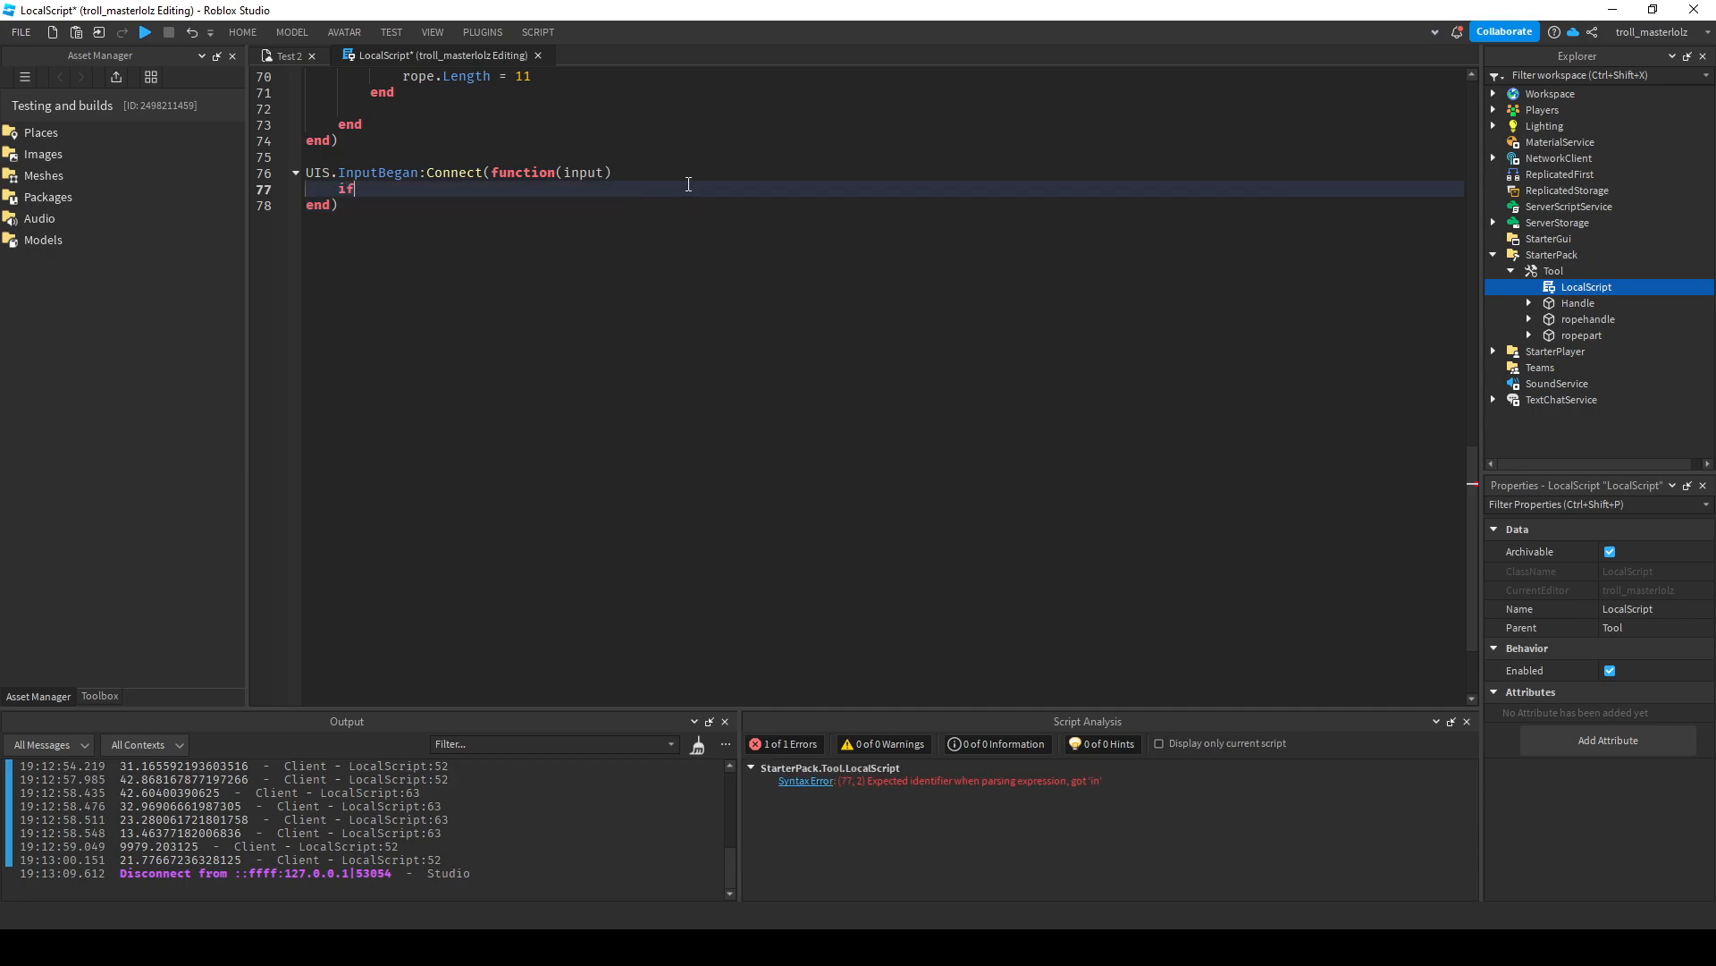
text(input.KeyCode == Enum.KeyCode)
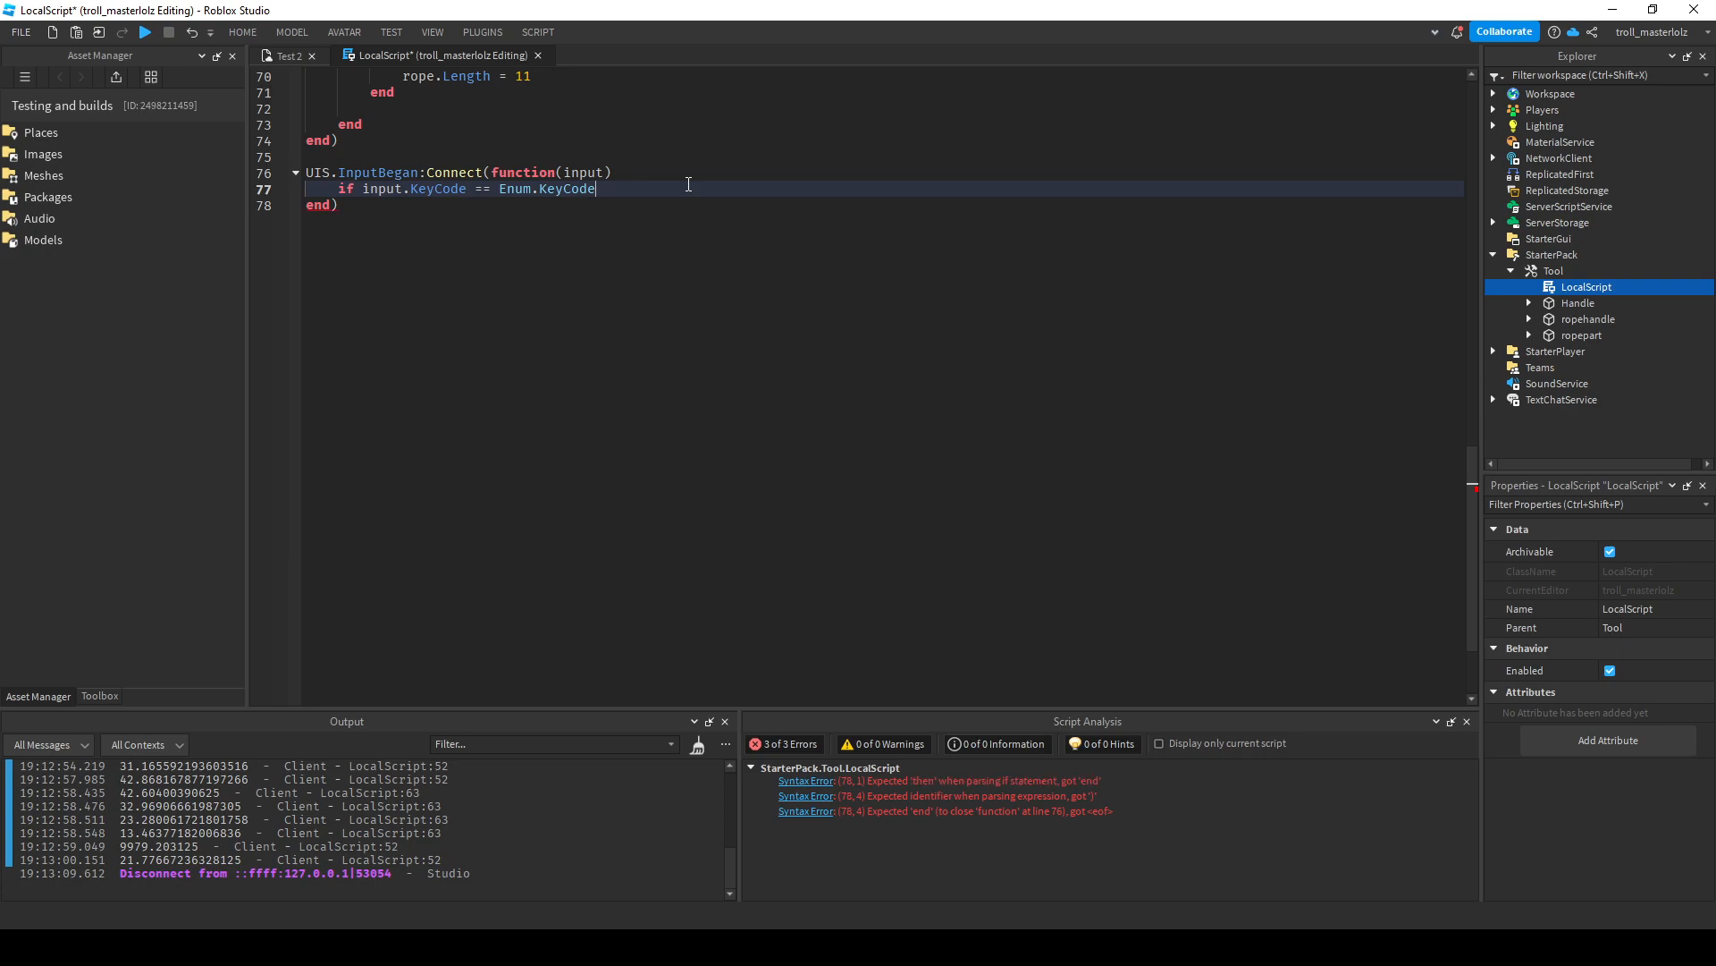
text(.Space then)
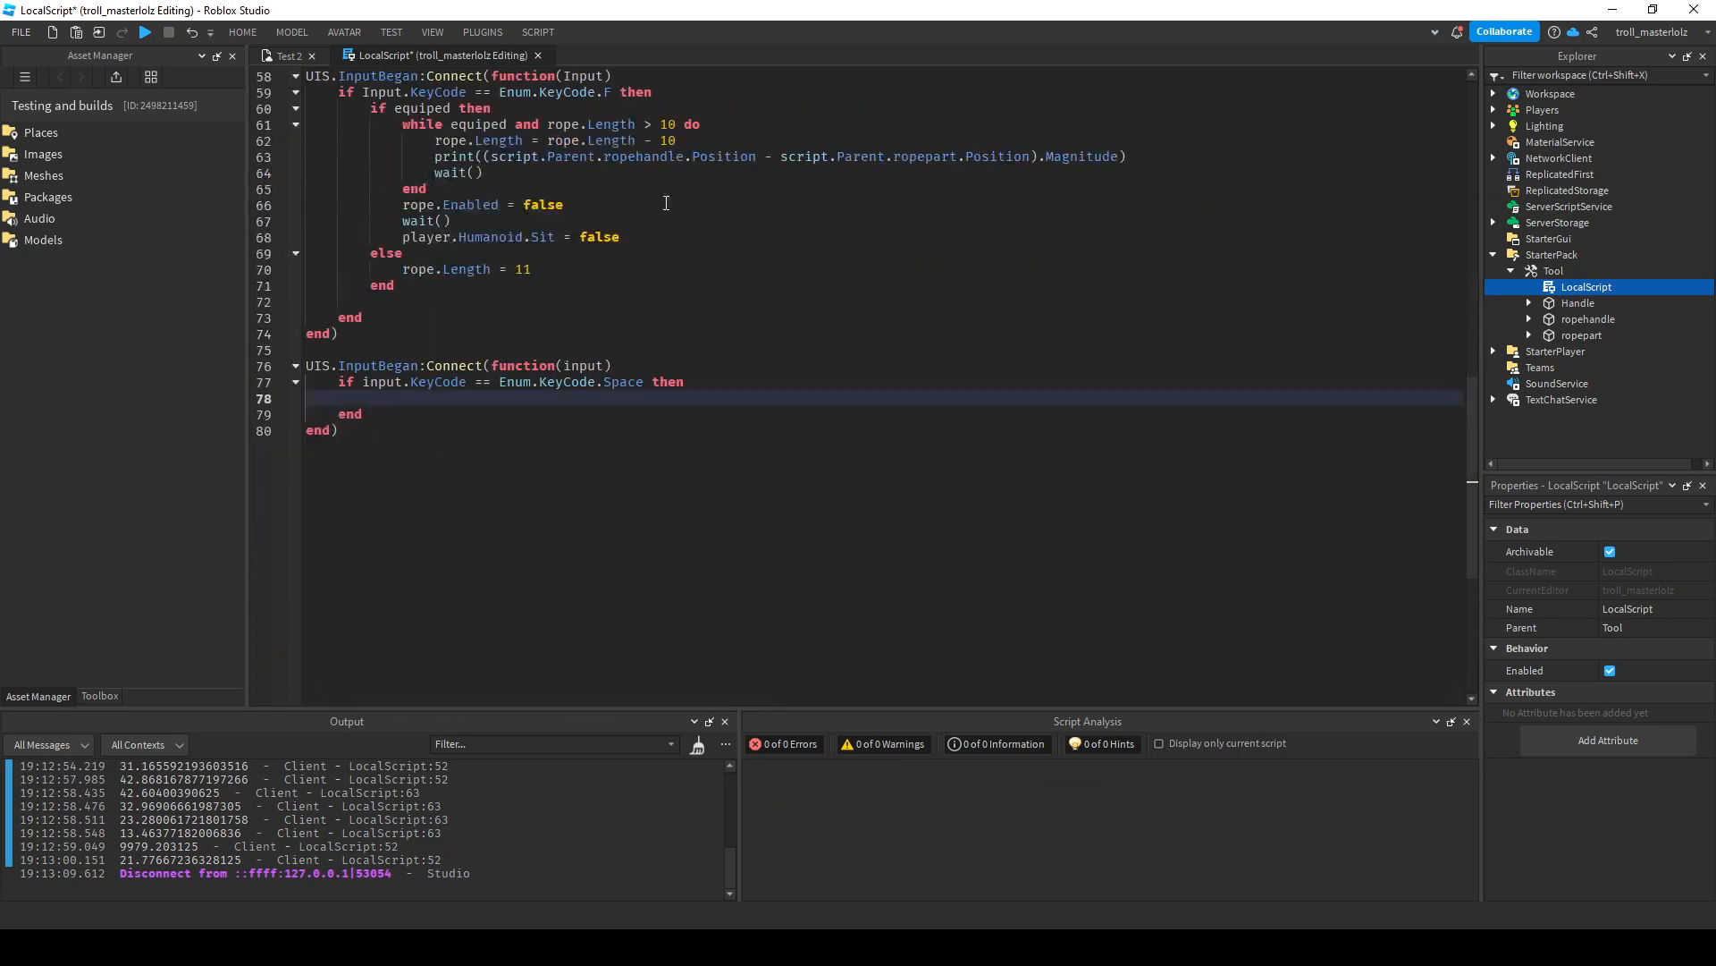
text(if)
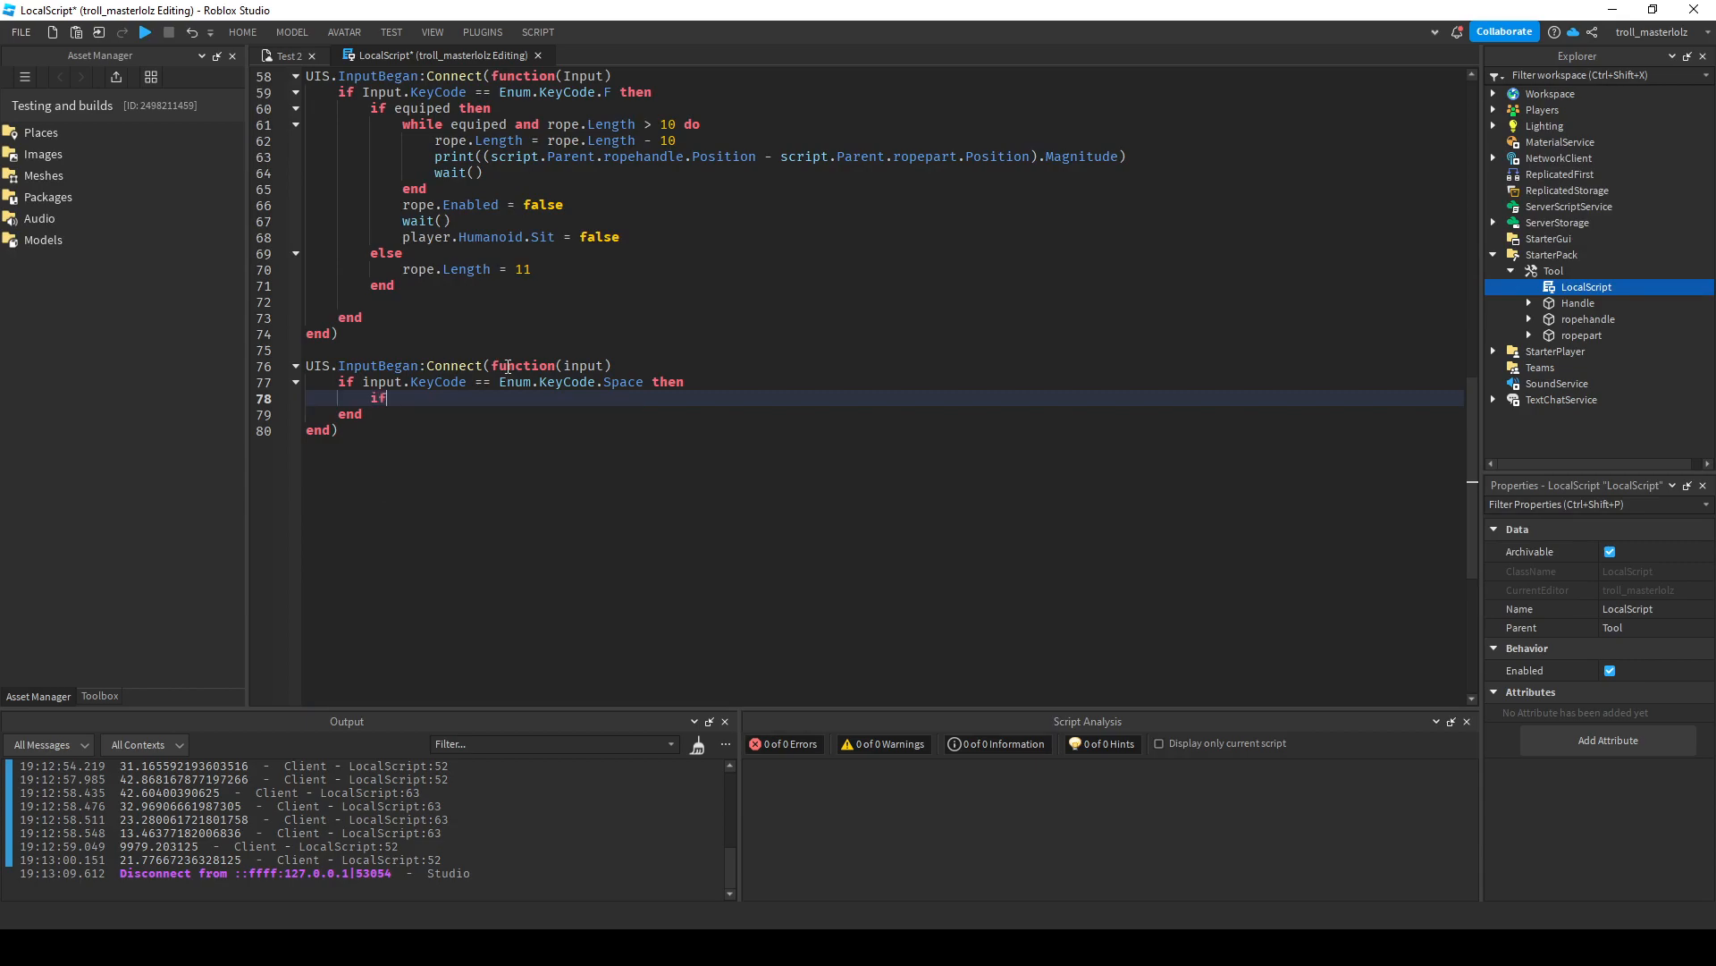
text(equiped then)
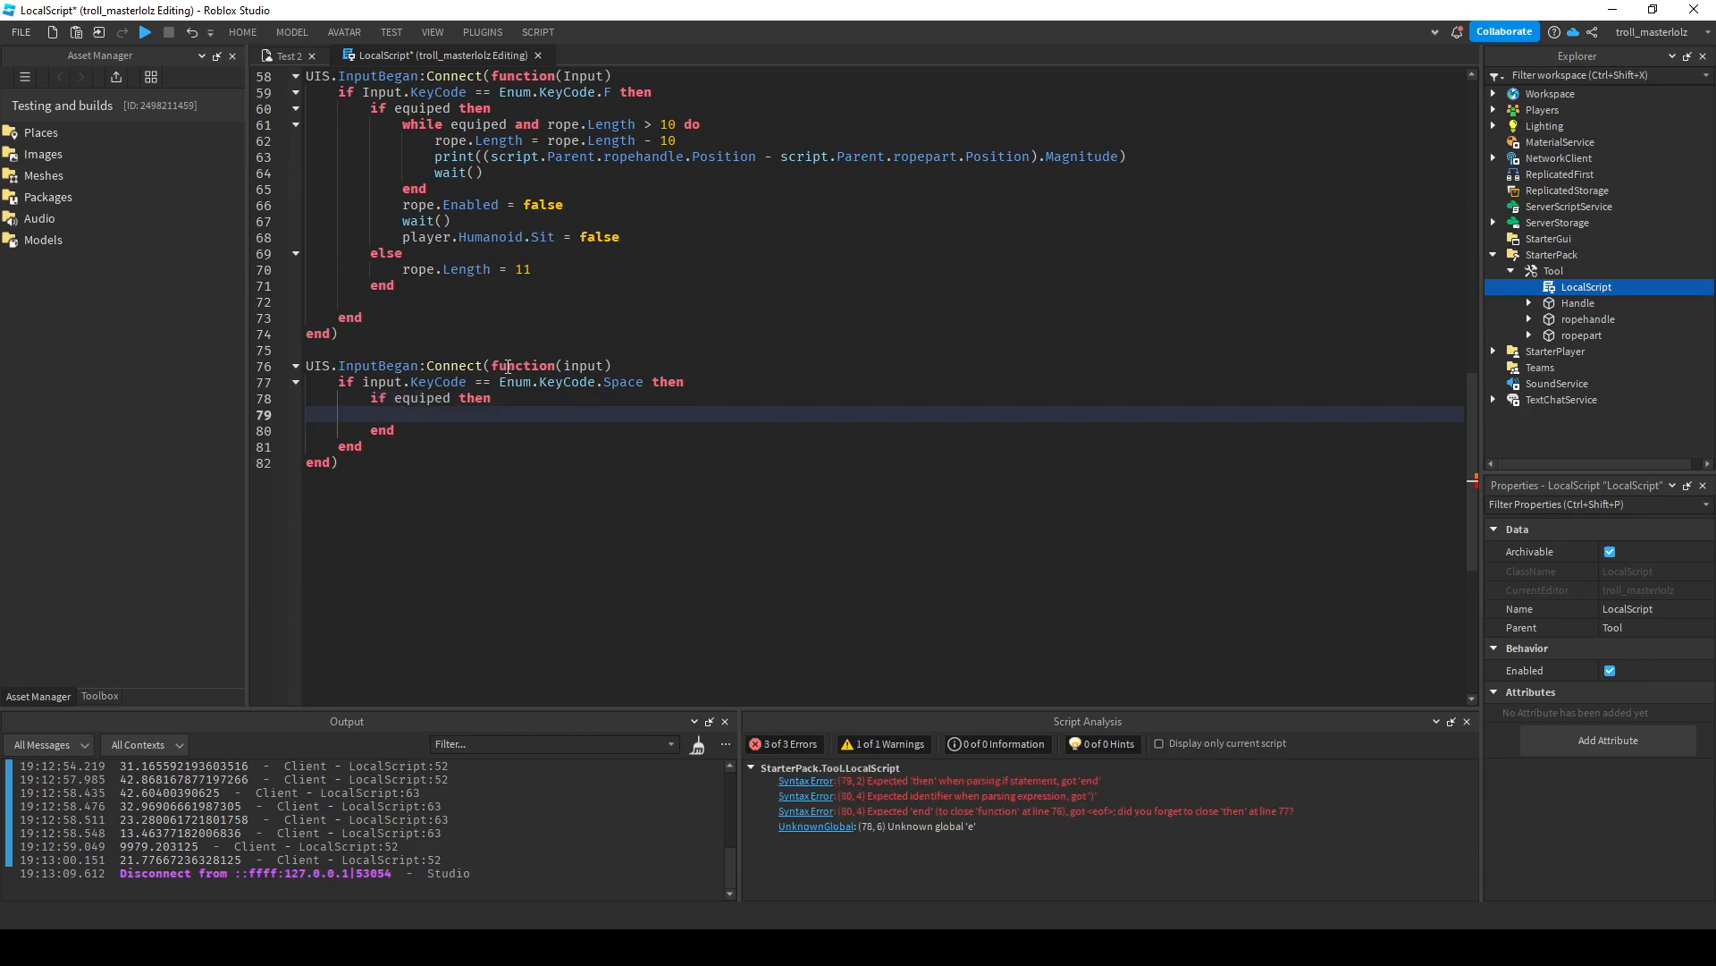
text(ri)
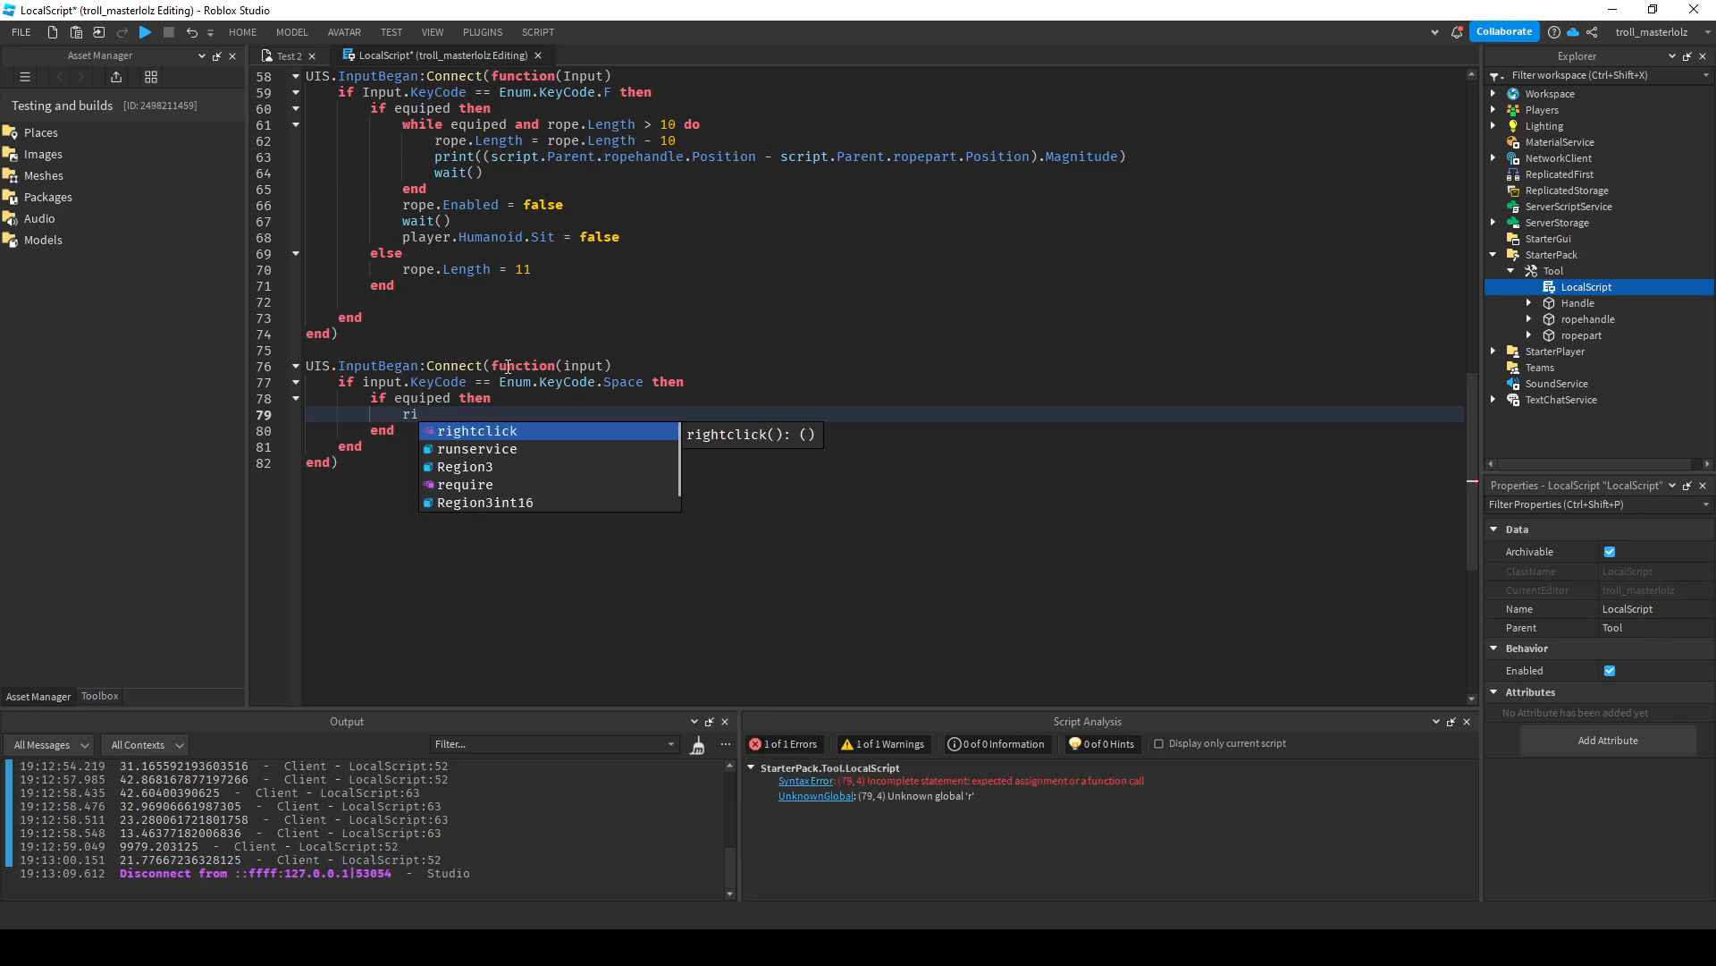
key(Tab)
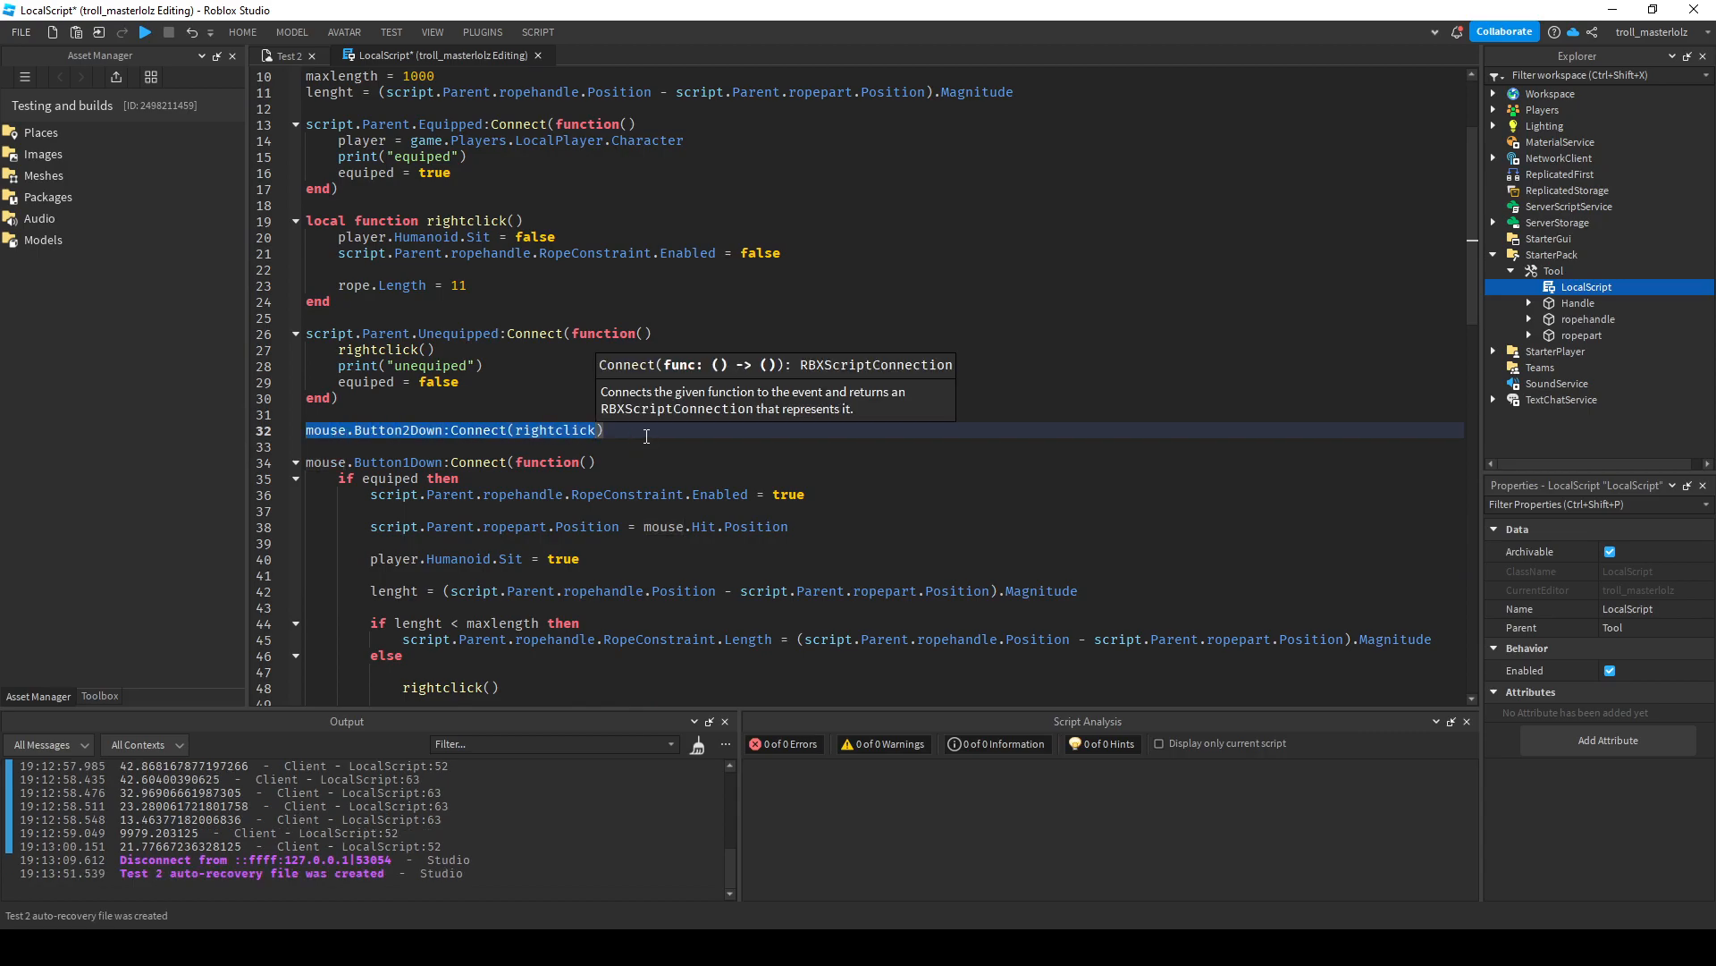
Delete the mouse.Button2Down:Connect(rightclick) line and start a playtest.
scroll(down, 3)
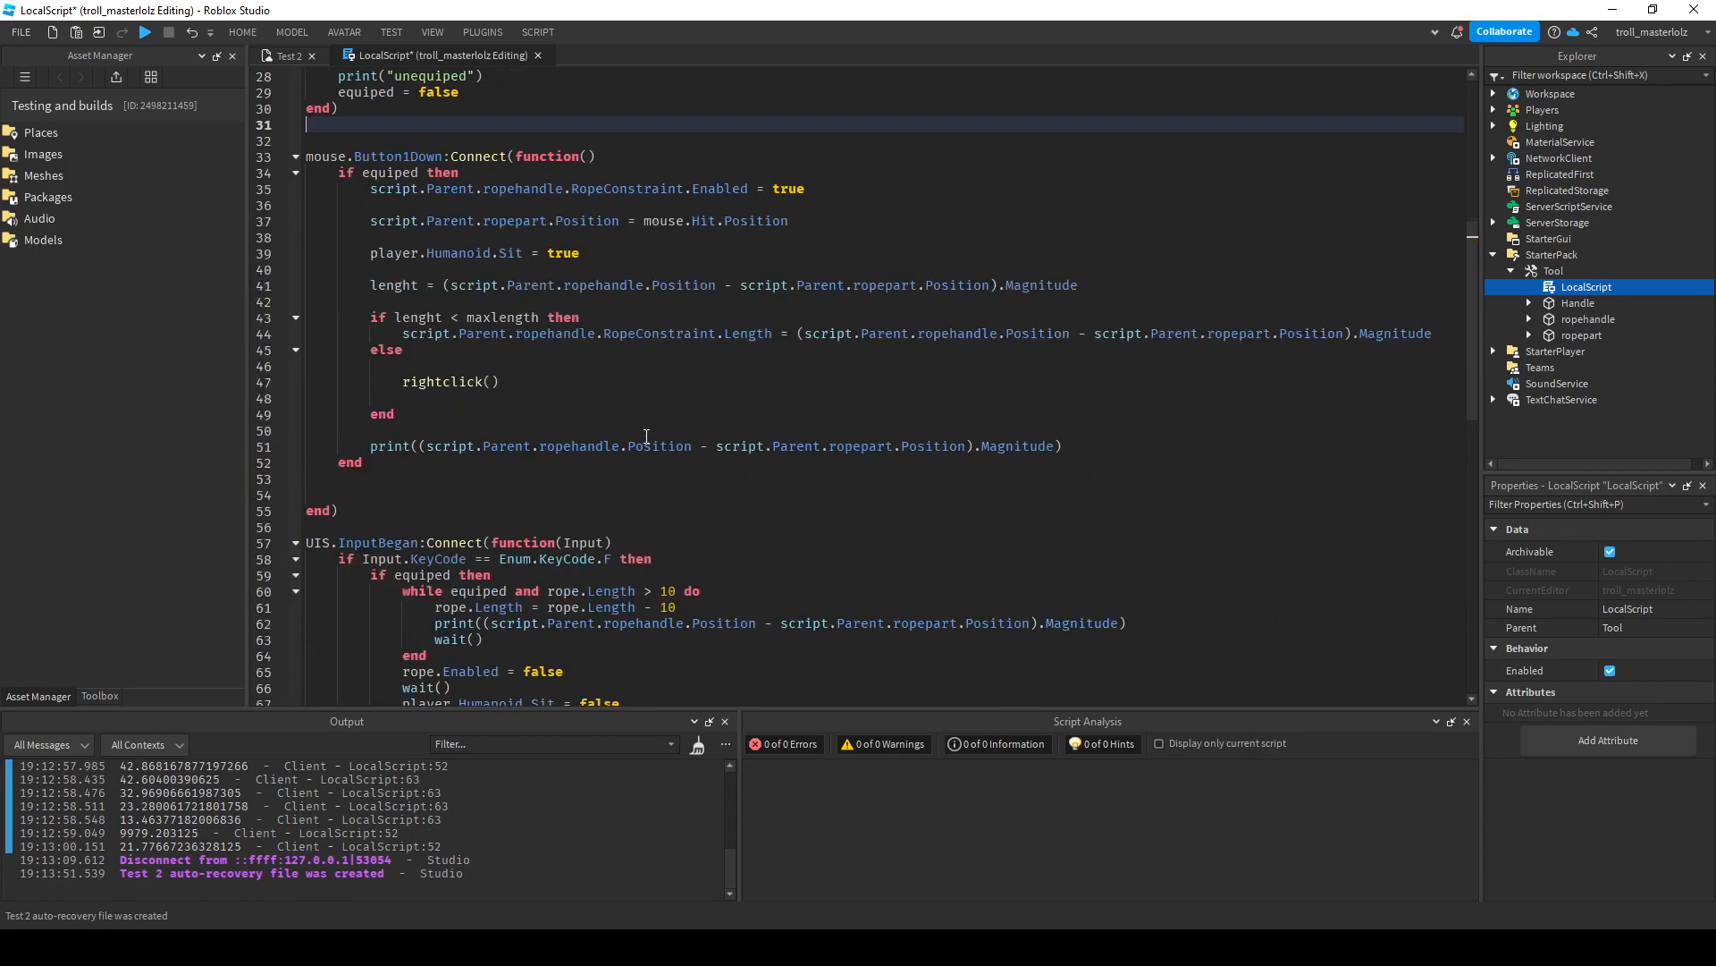
scroll(down, 3)
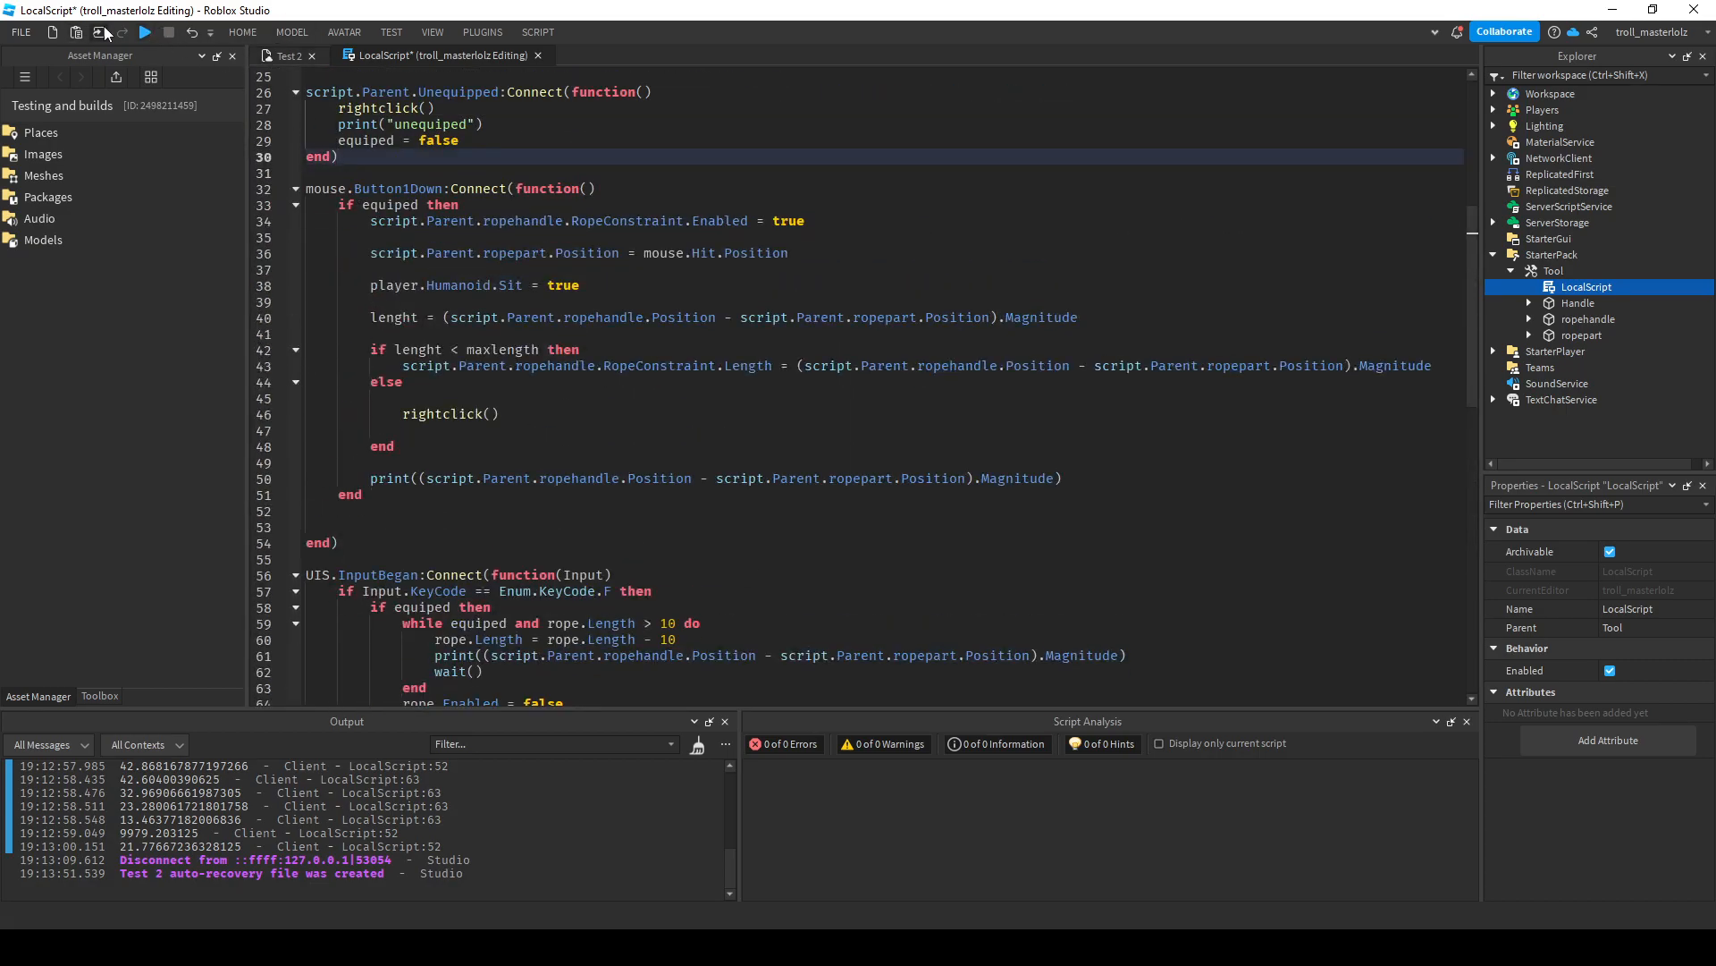
click(143, 33)
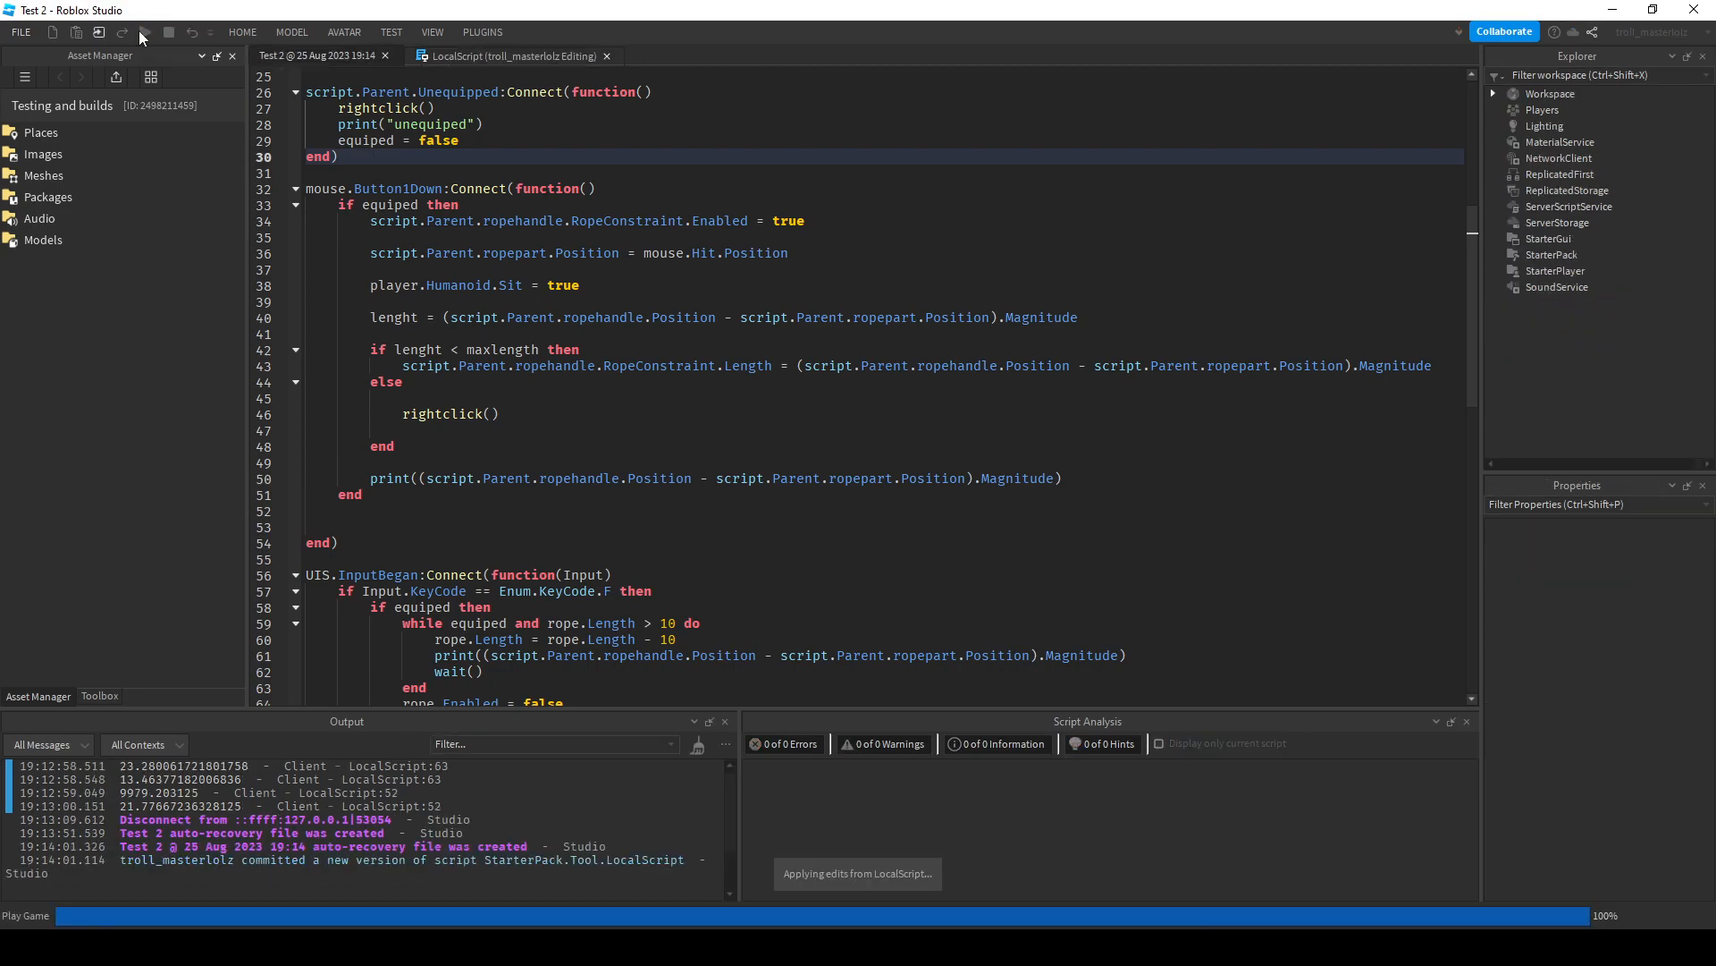
Playtest swinging from the grappling rope, then stop the test.
click(143, 32)
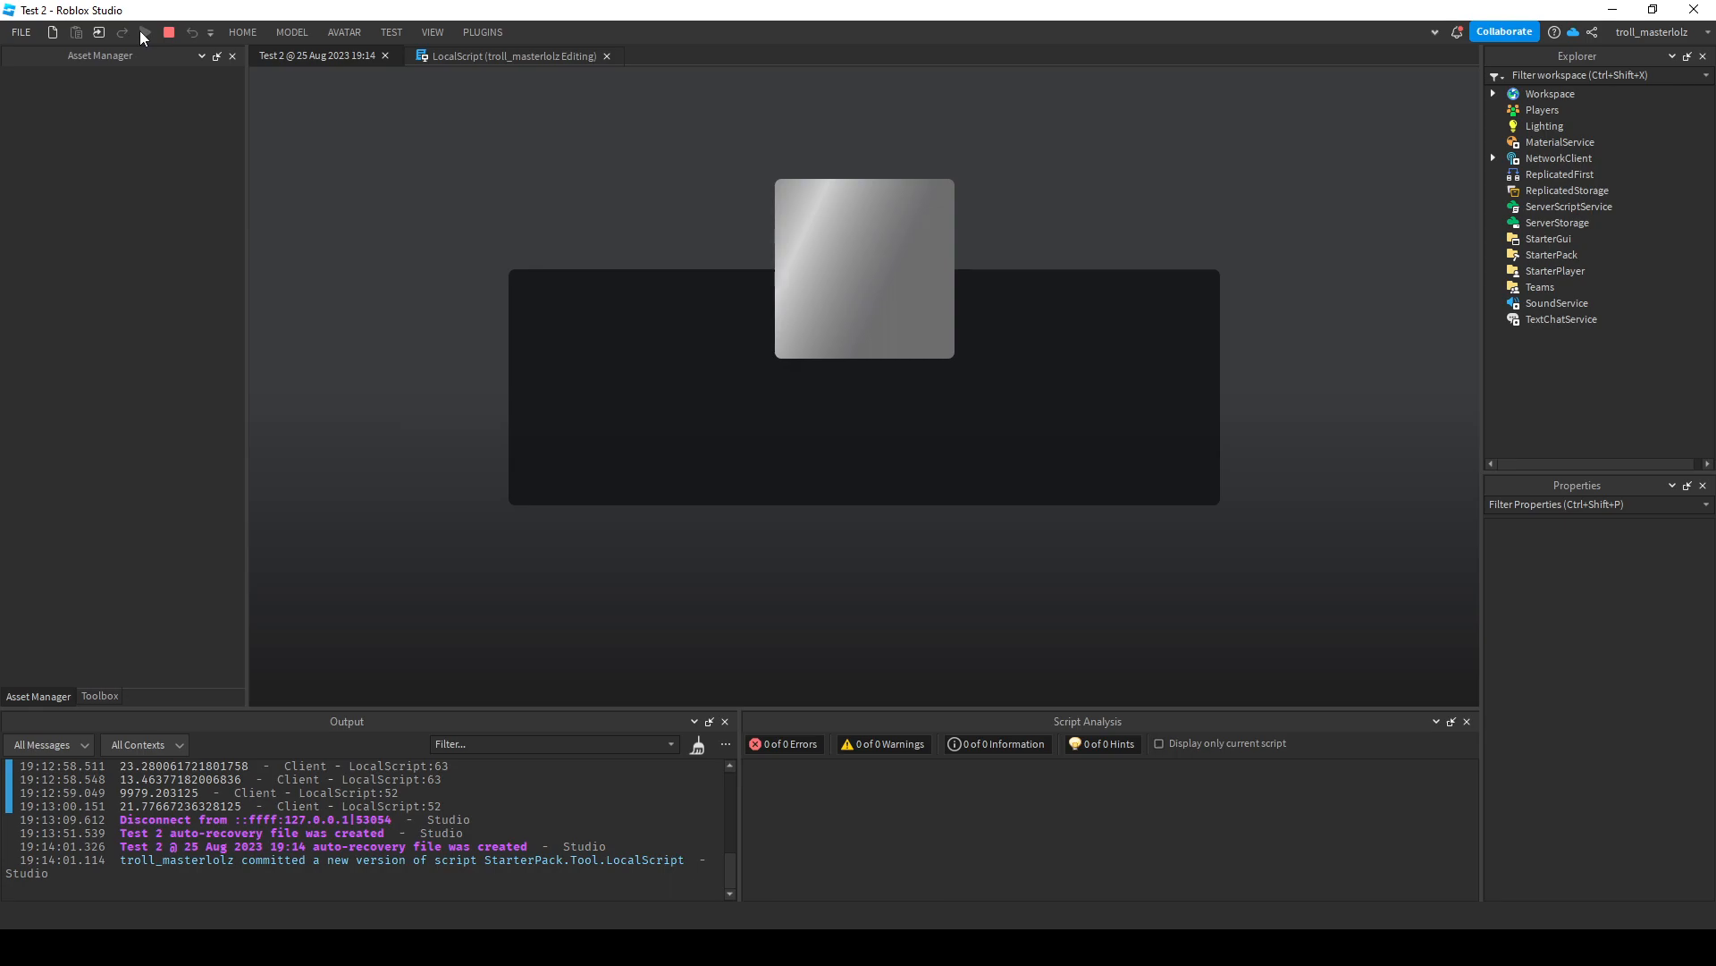
click(145, 33)
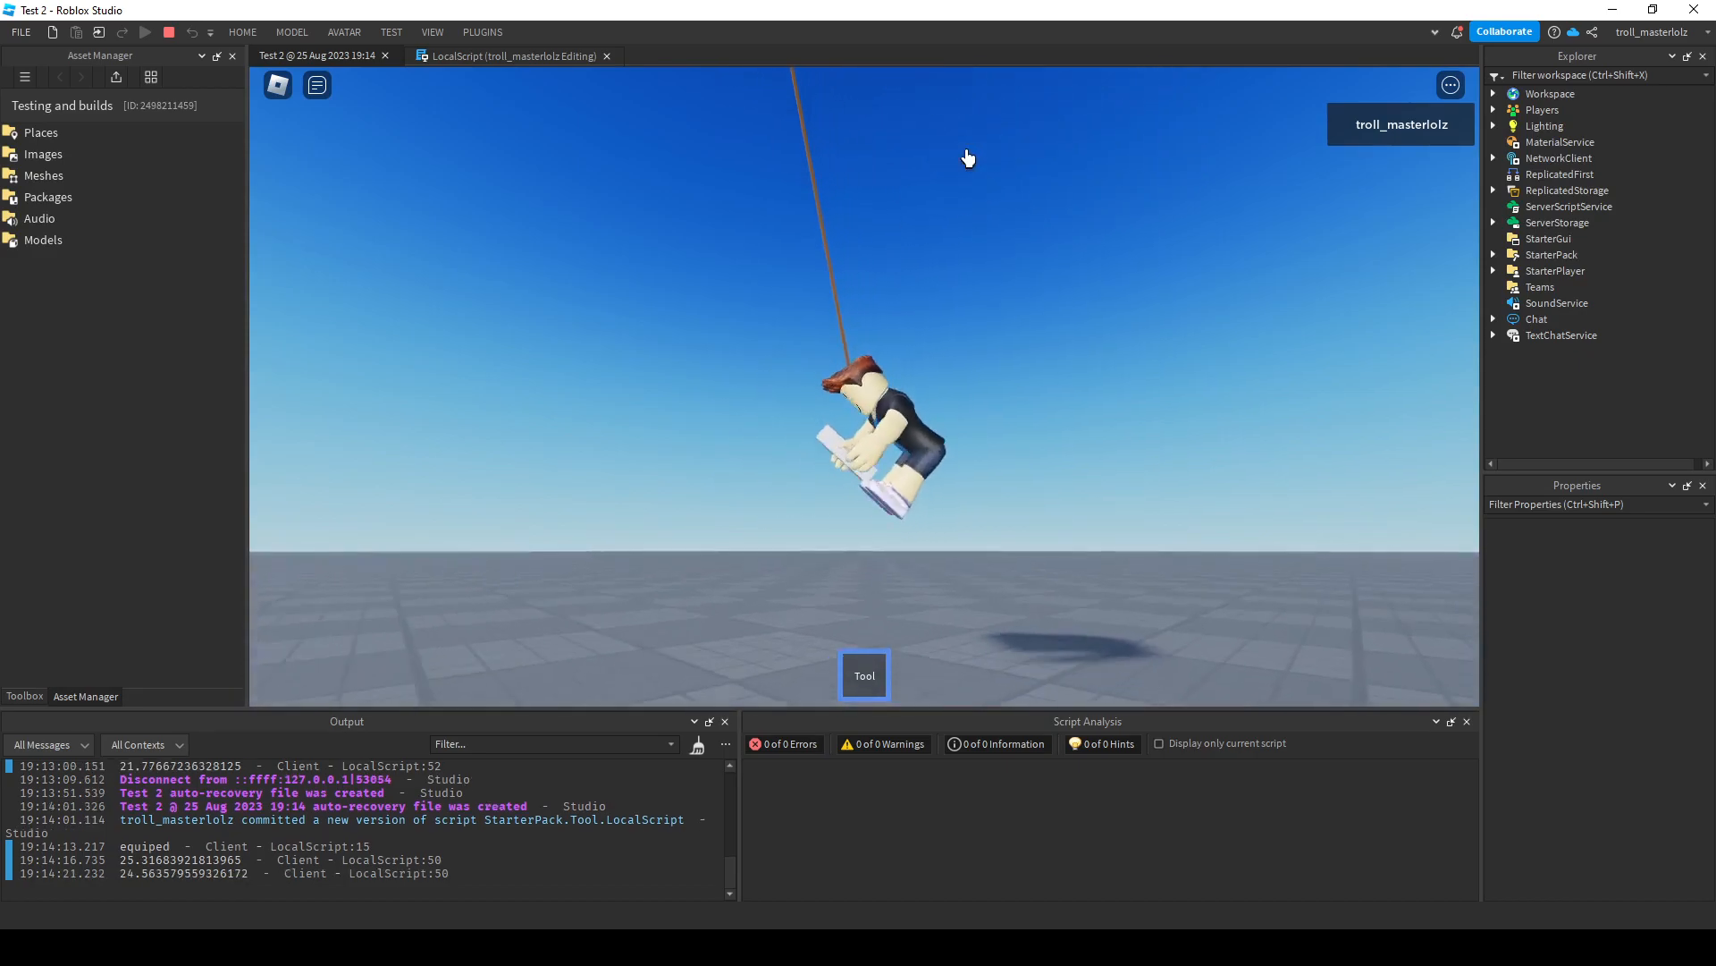
click(168, 33)
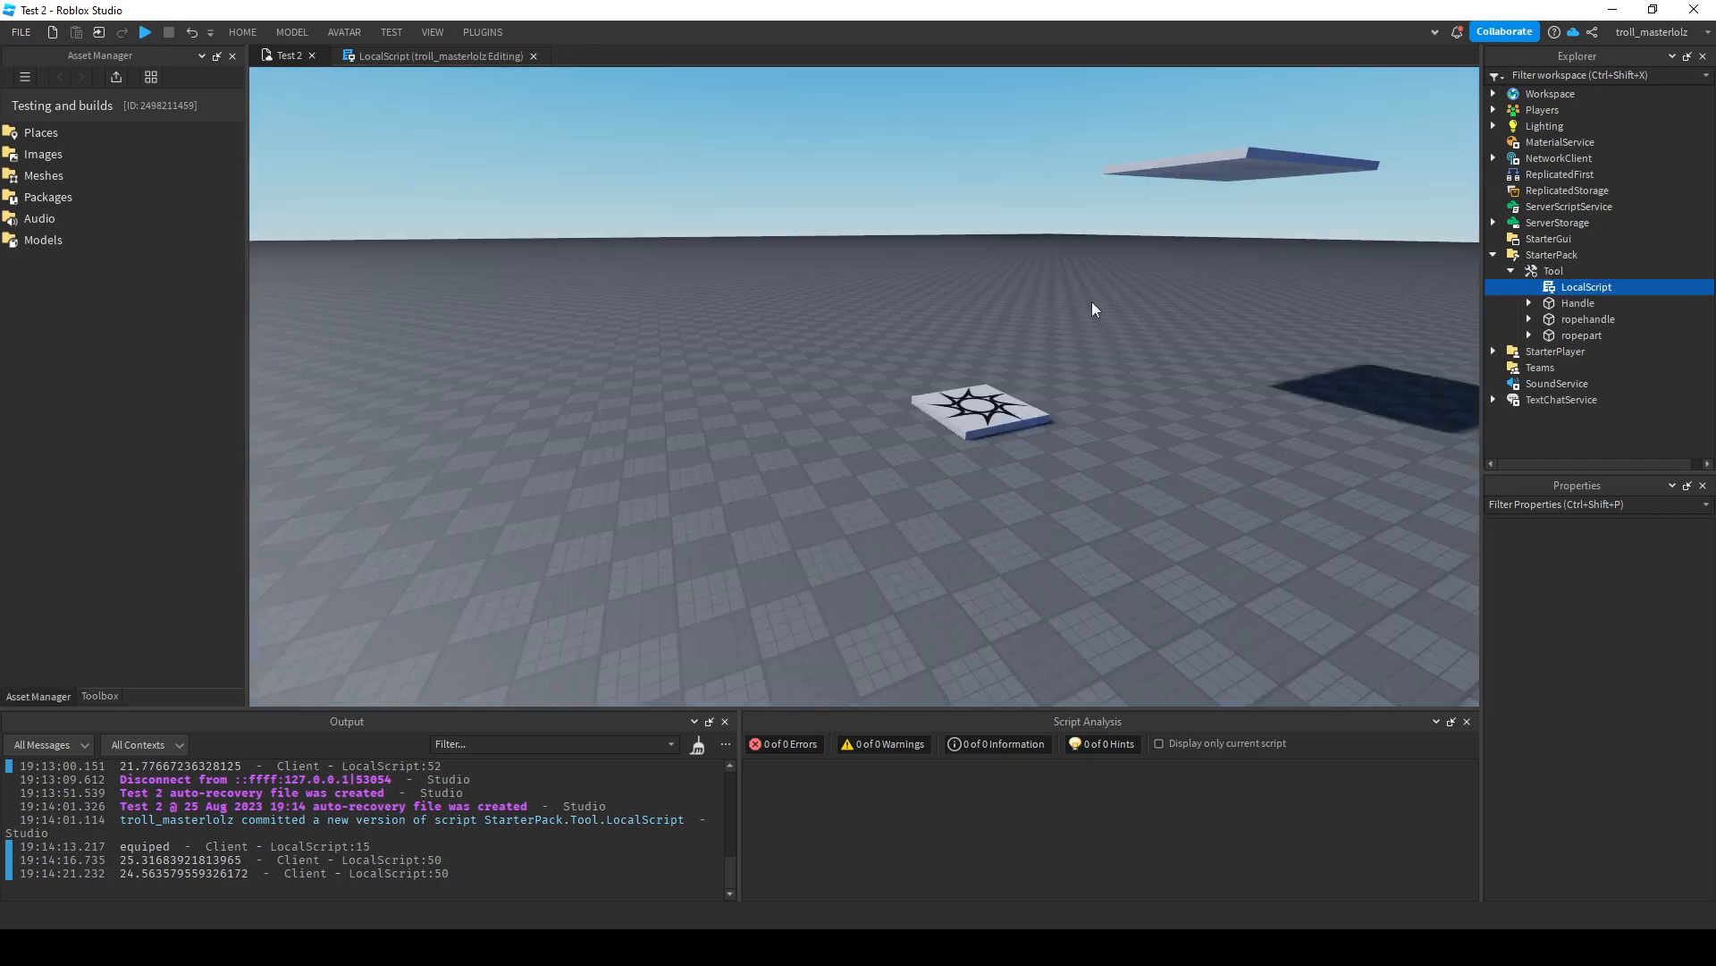
Select the LocalScript, then collapse the Tool in StarterPack and show its properties.
click(1584, 286)
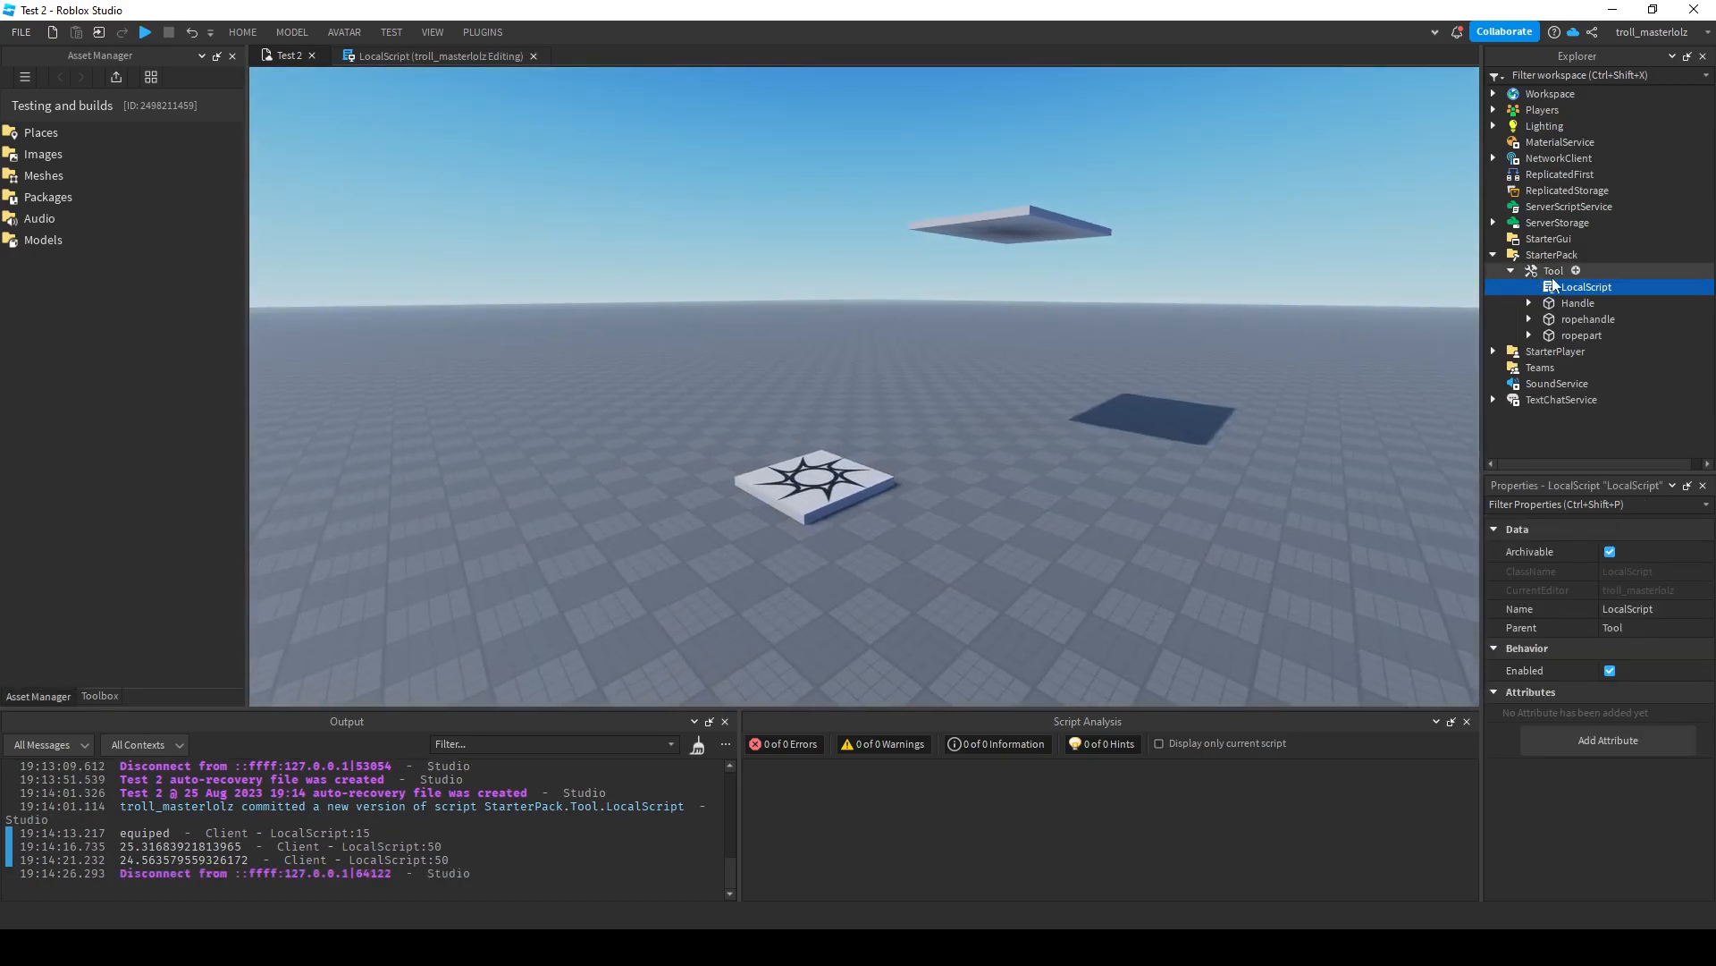
click(1554, 270)
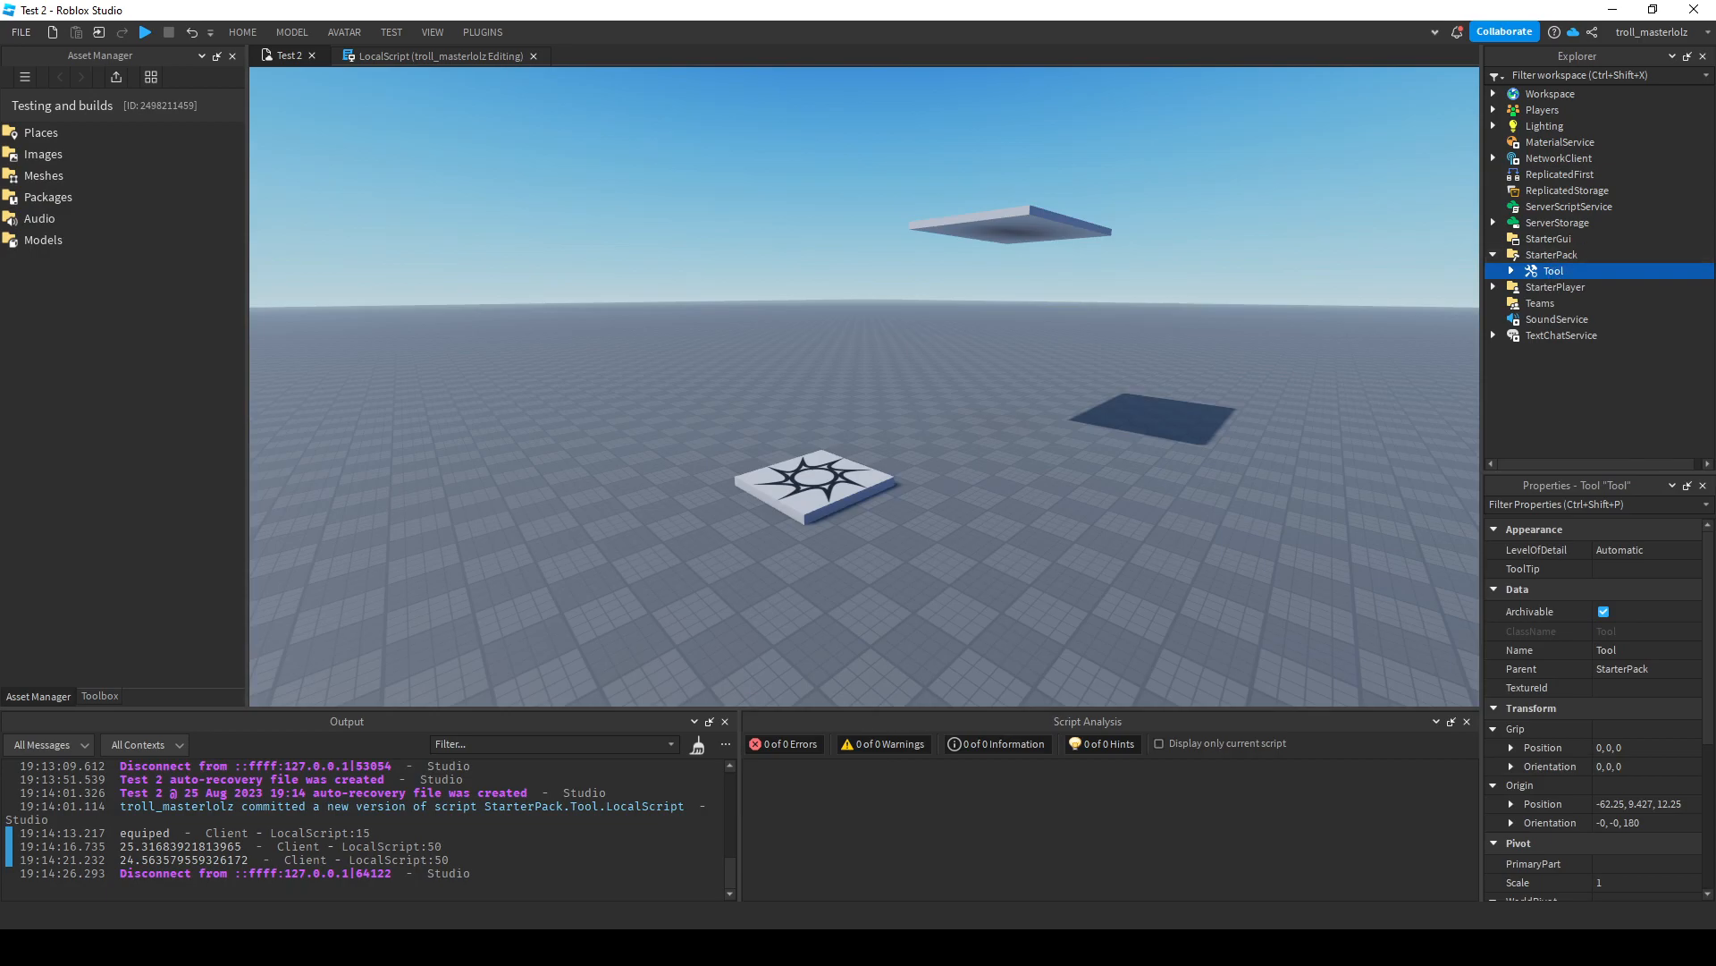